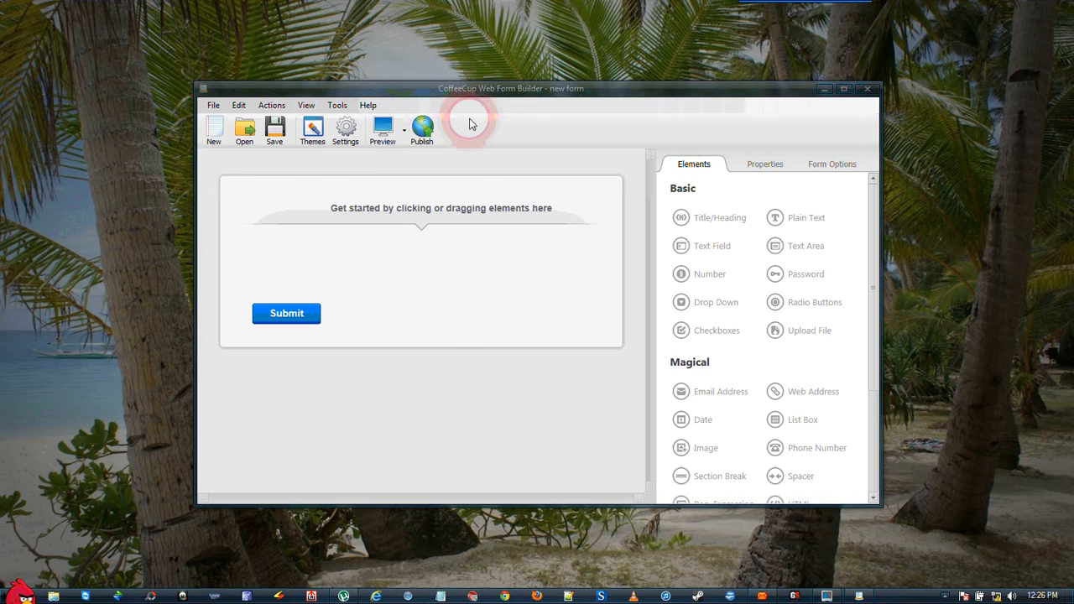
{"action": "mouse_move", "coordinate": [312, 420]}
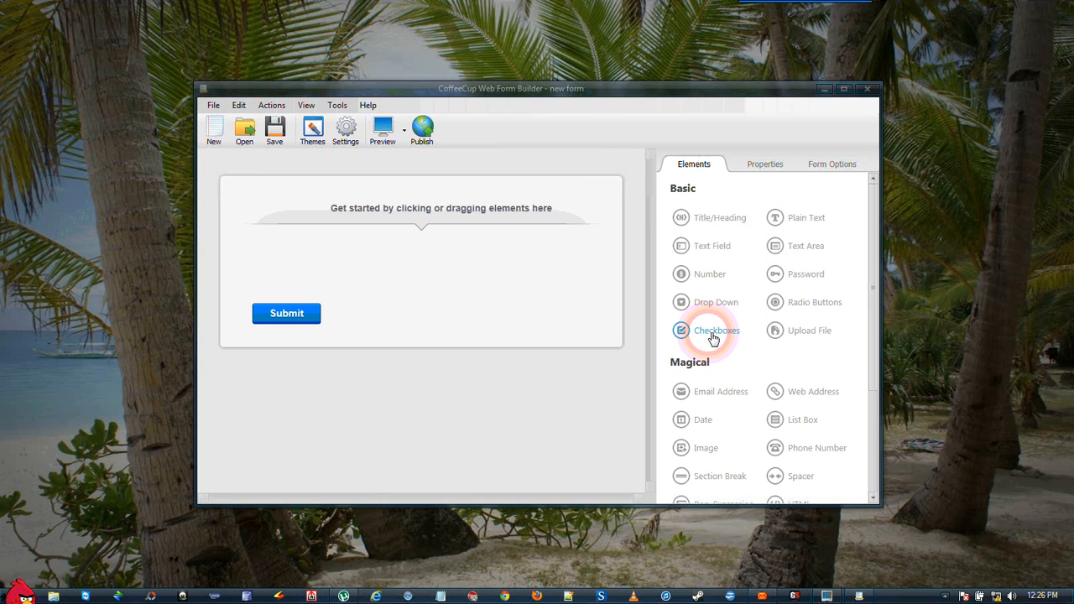
Step: Add a checkbox group followed by Phone Number fields dragged from the Elements panel
{"action": "left_click", "coordinate": [716, 329]}
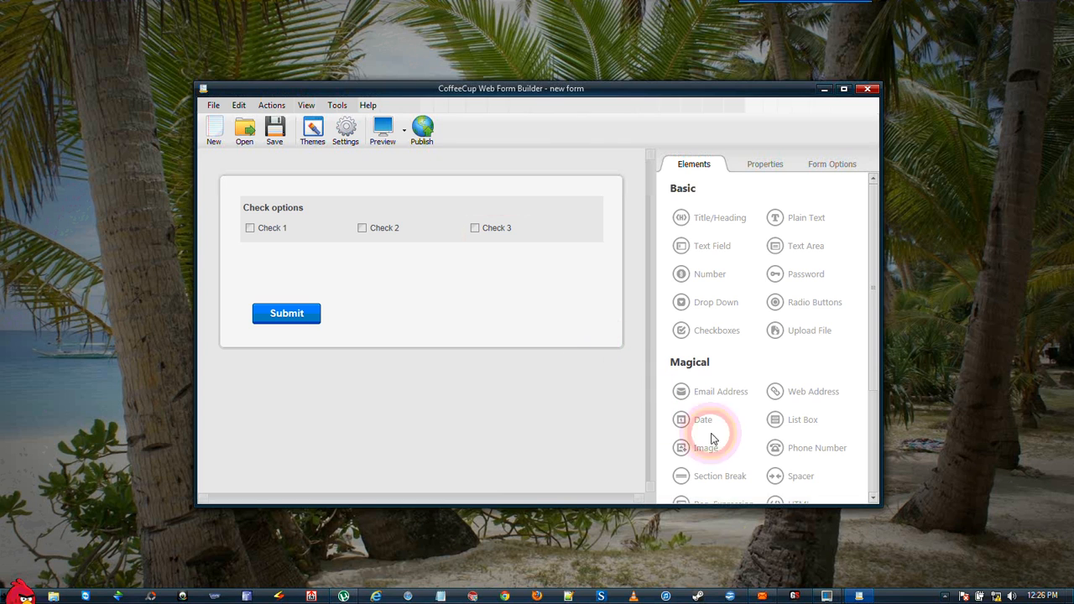
{"action": "left_click_drag", "start_coordinate": [816, 446], "coordinate": [541, 317]}
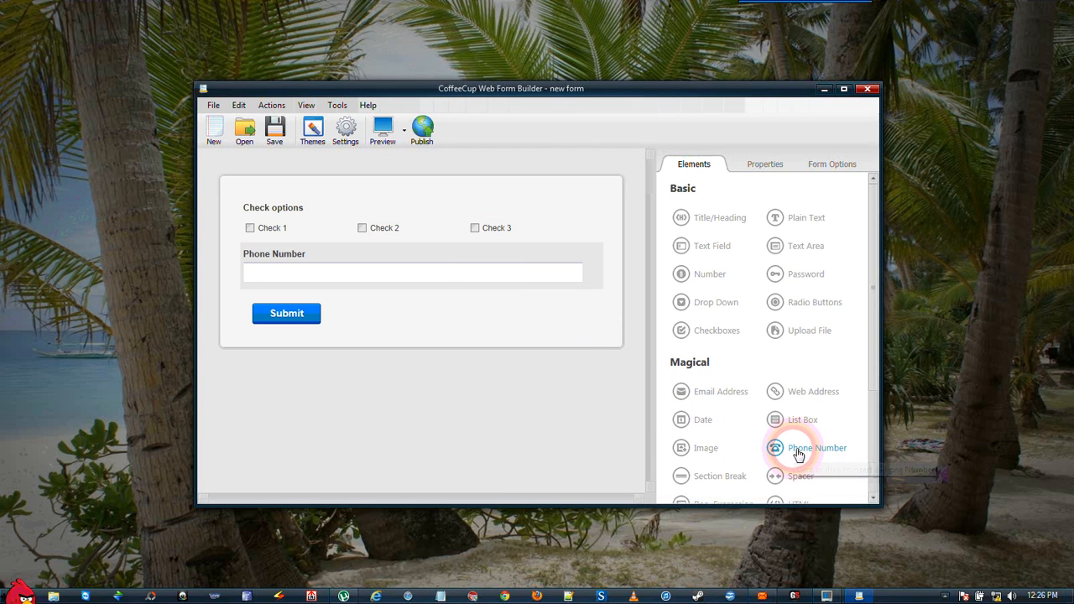
{"action": "left_click_drag", "start_coordinate": [815, 446], "coordinate": [483, 302]}
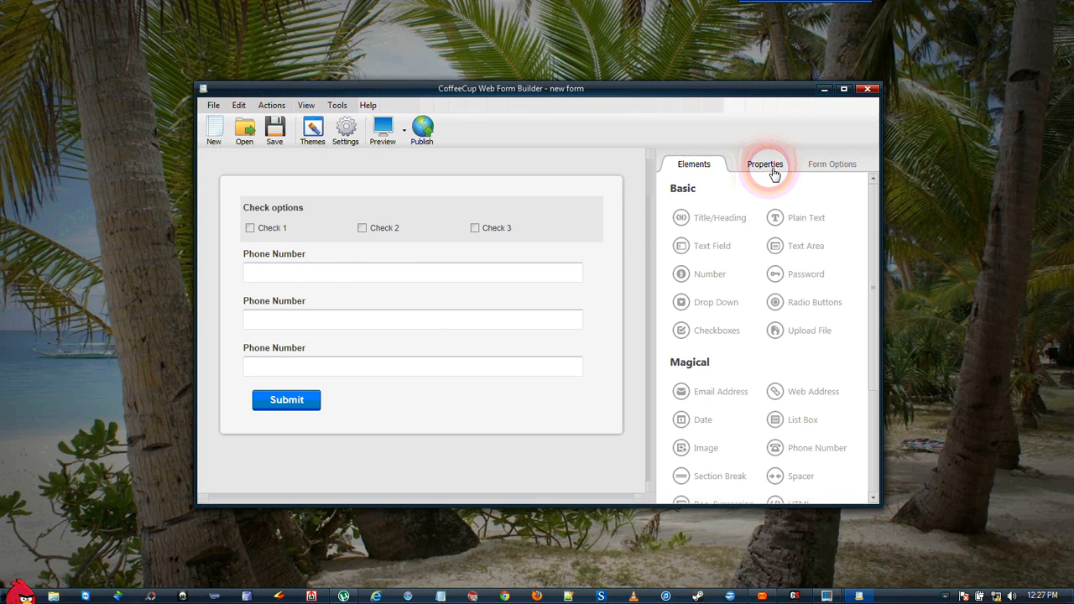
Step: Label the checkbox group 'Please check all that you can.' and require 1 option checked
{"action": "left_click", "coordinate": [765, 164]}
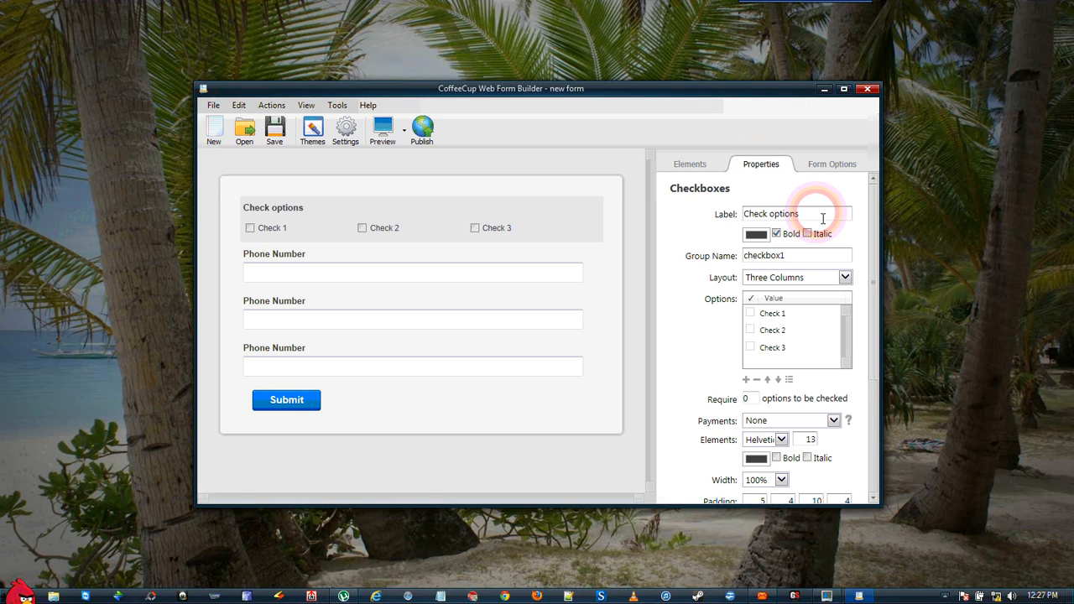
{"action": "key", "text": "BackSpace"}
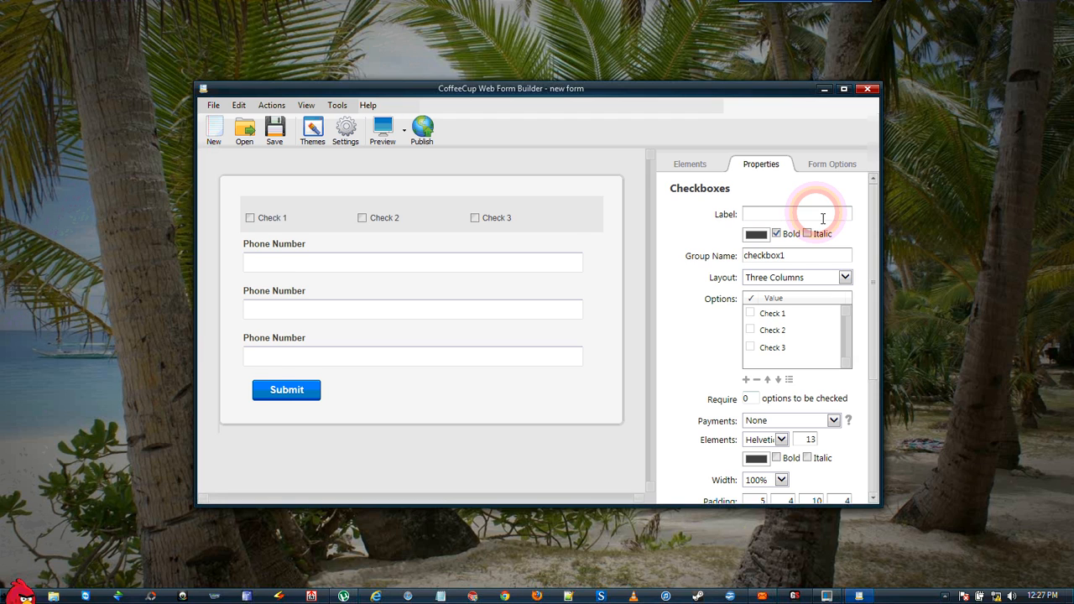
{"action": "type", "text": "Please"}
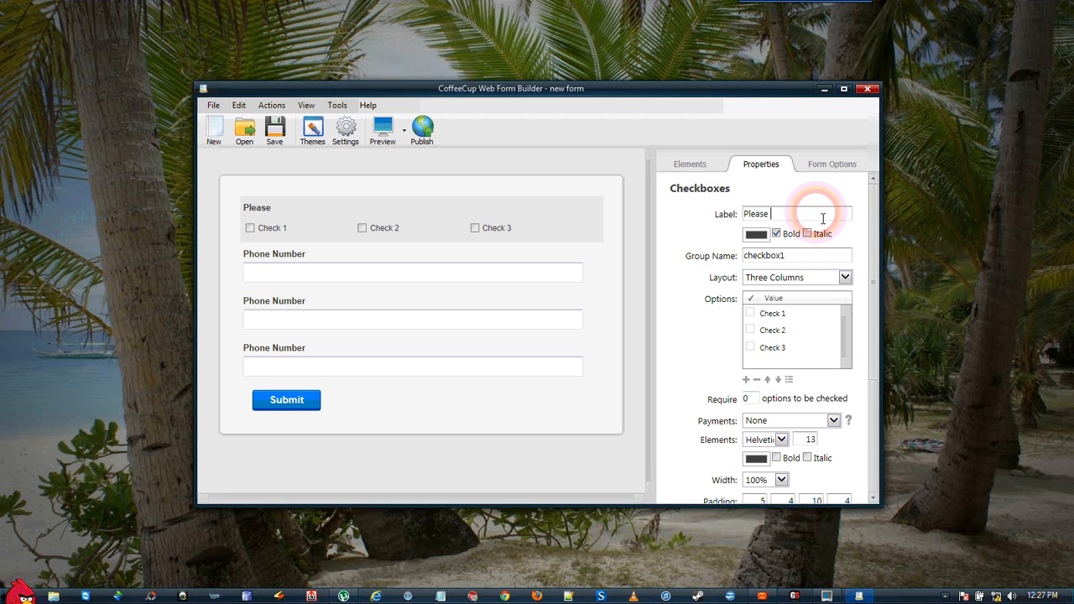
{"action": "type", "text": "check"}
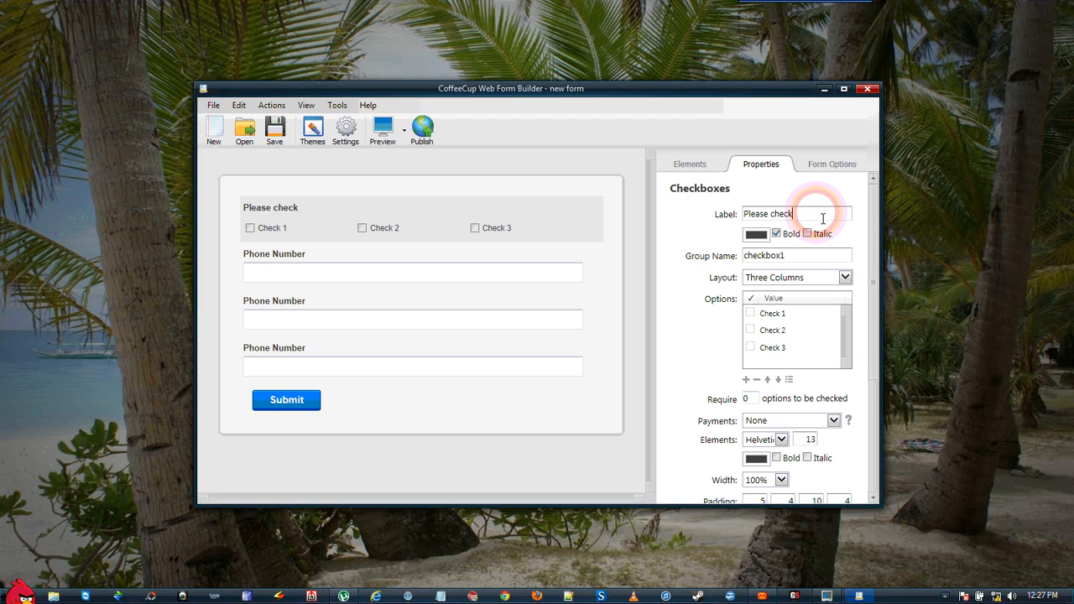
{"action": "type", "text": "all that you can."}
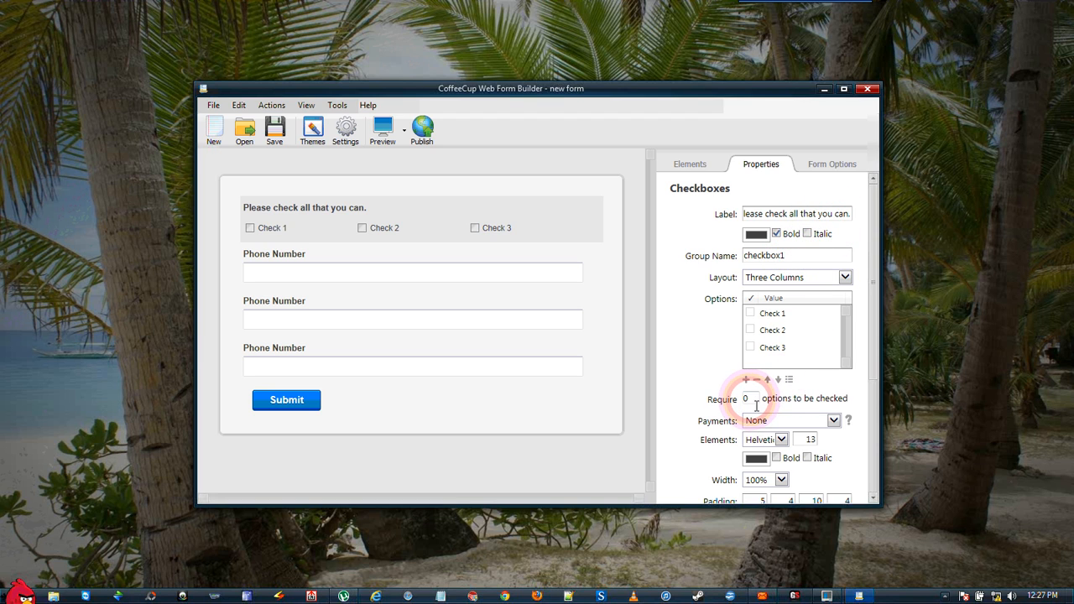
{"action": "left_click", "coordinate": [746, 398]}
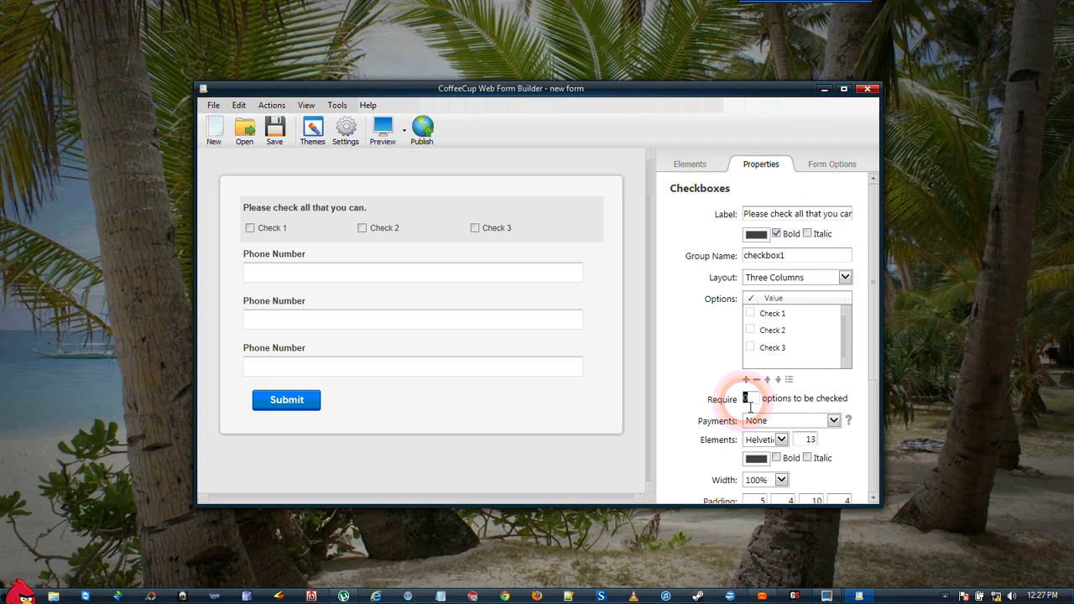
{"action": "type", "text": "1"}
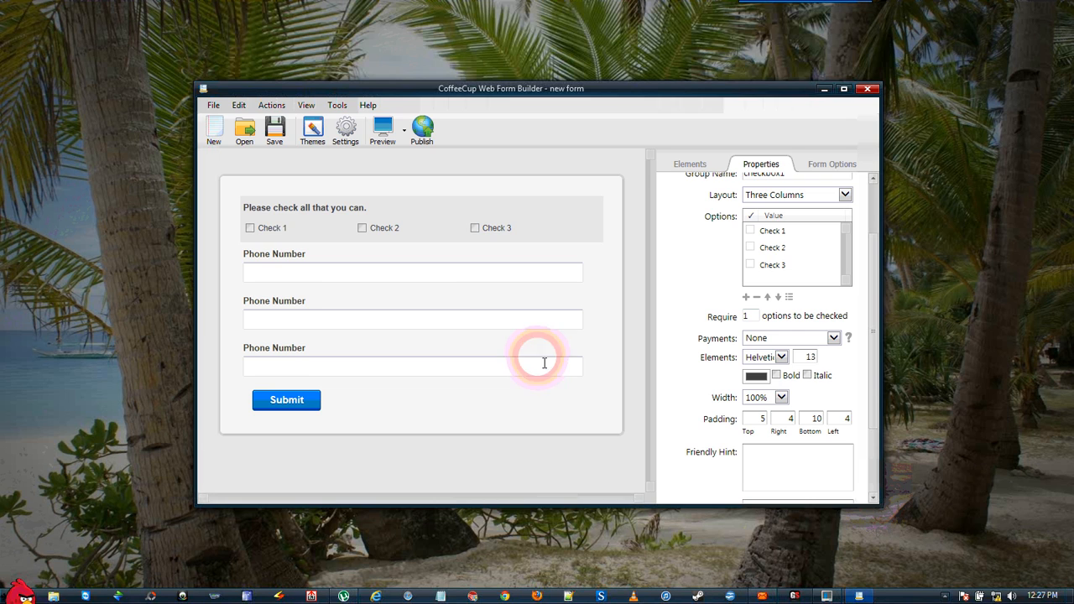
Step: Rename the three options to Home Phone, Cell Phone and Business Phone
{"action": "double_click", "coordinate": [772, 232]}
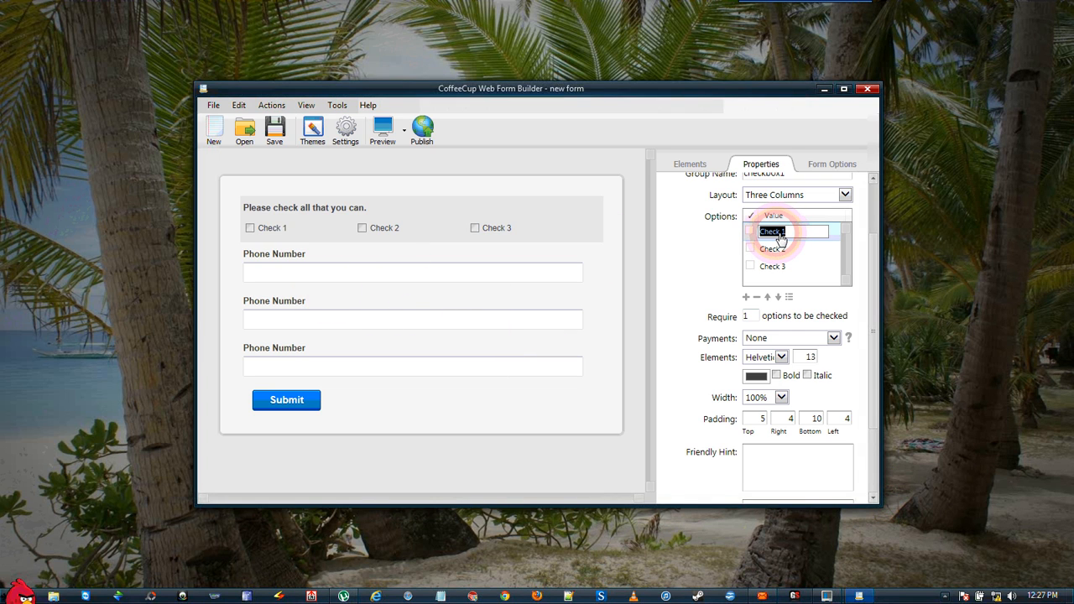
{"action": "type", "text": "H"}
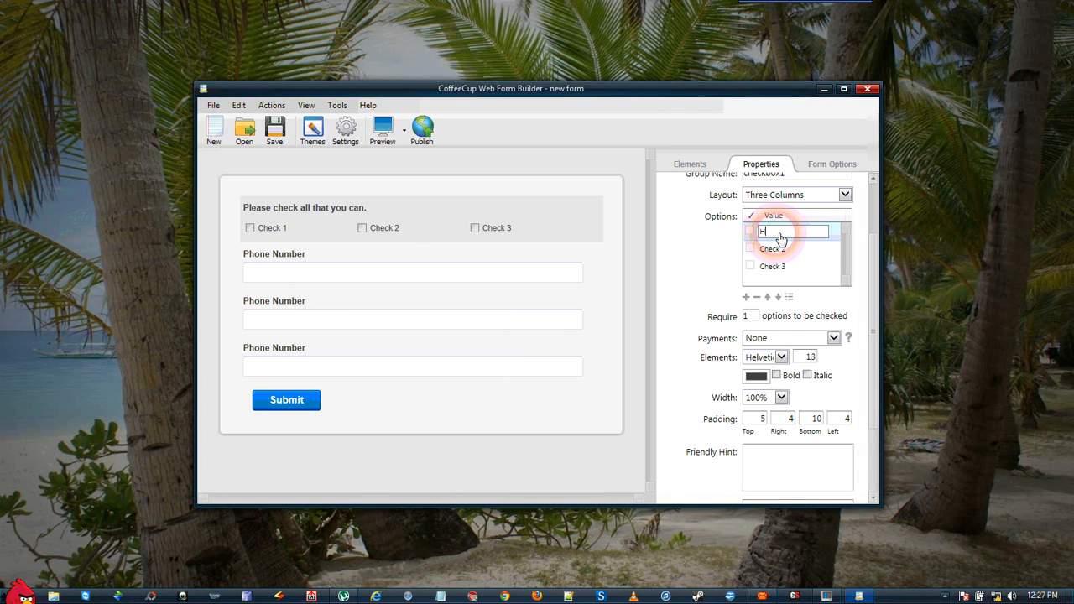
{"action": "type", "text": "ome Phone"}
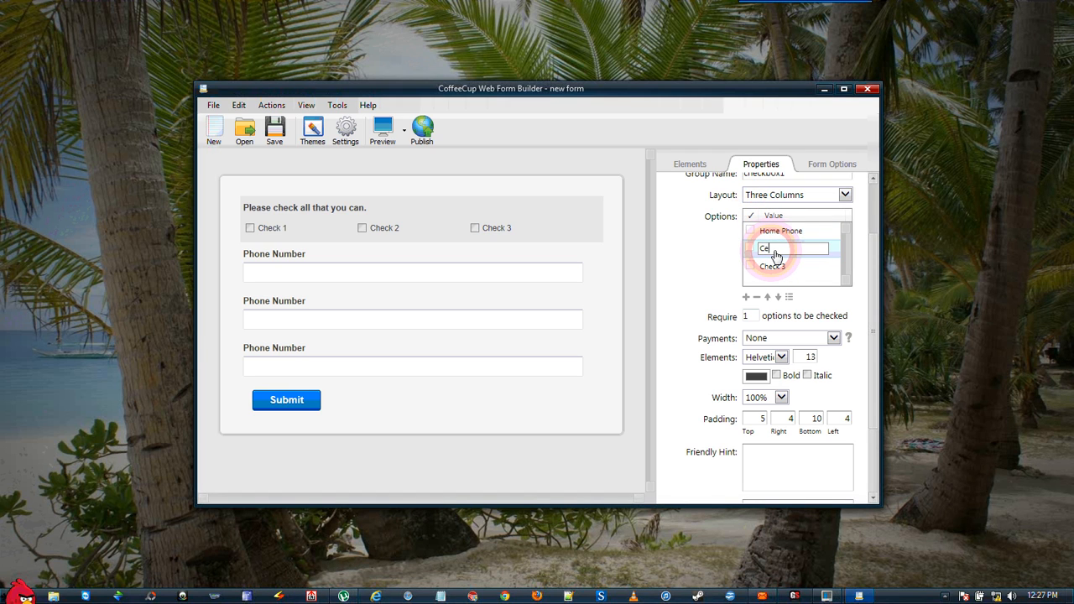
{"action": "type", "text": "Cell Phone"}
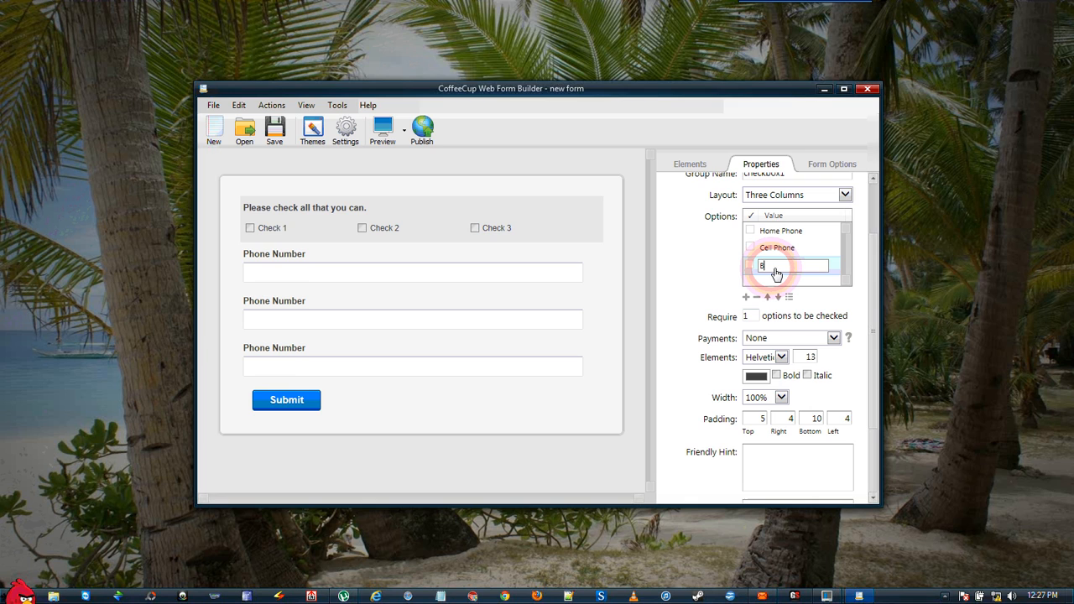
{"action": "type", "text": "Business"}
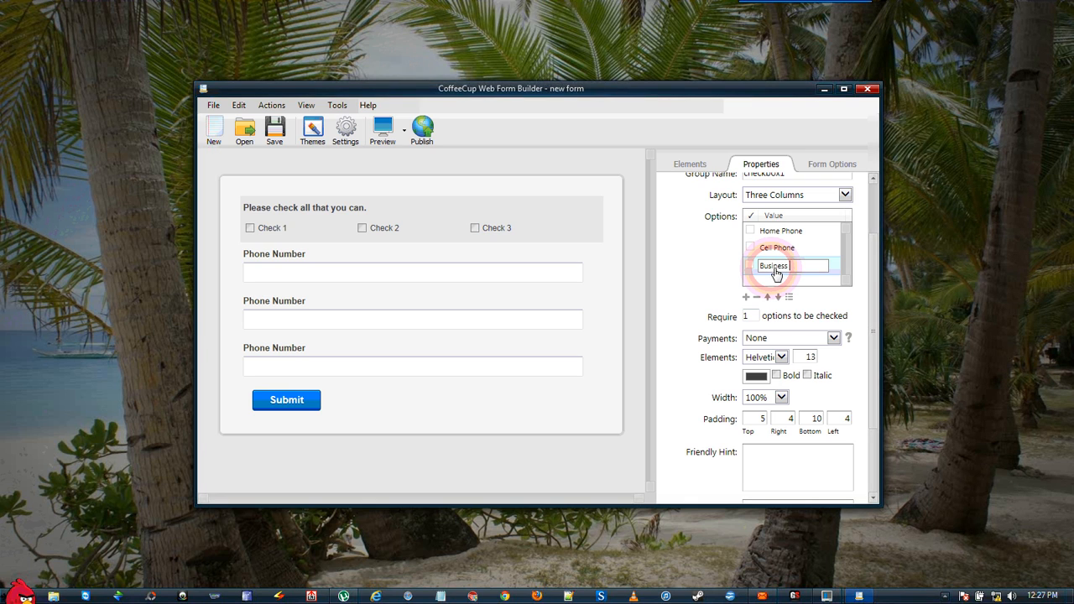
{"action": "type", "text": "Phone"}
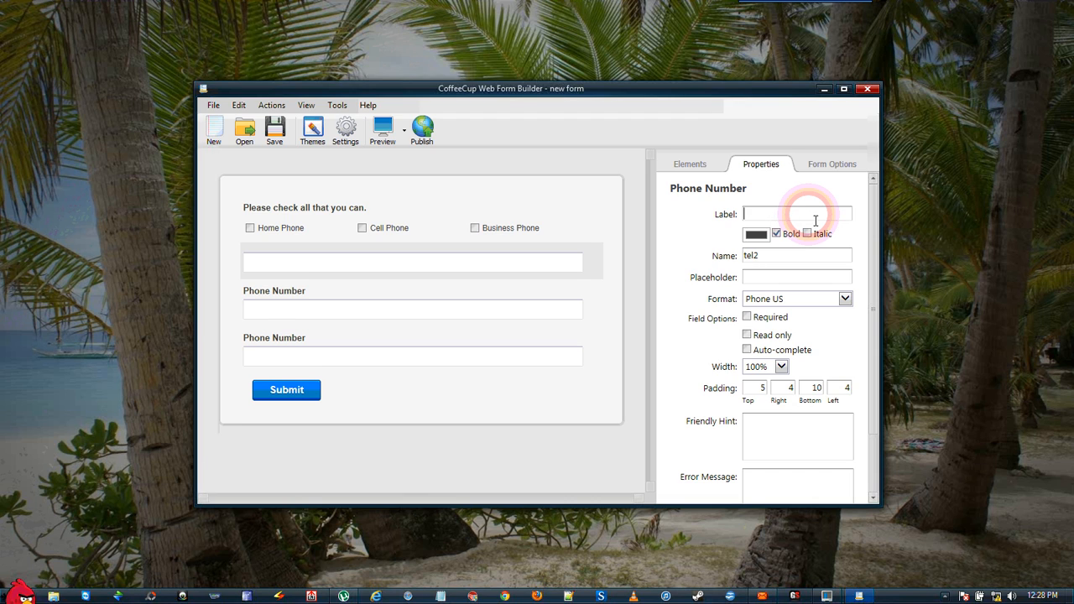
Step: Label the first phone field Home Phone Number, name it homephone2 and make it required
{"action": "type", "text": "Home Phone N"}
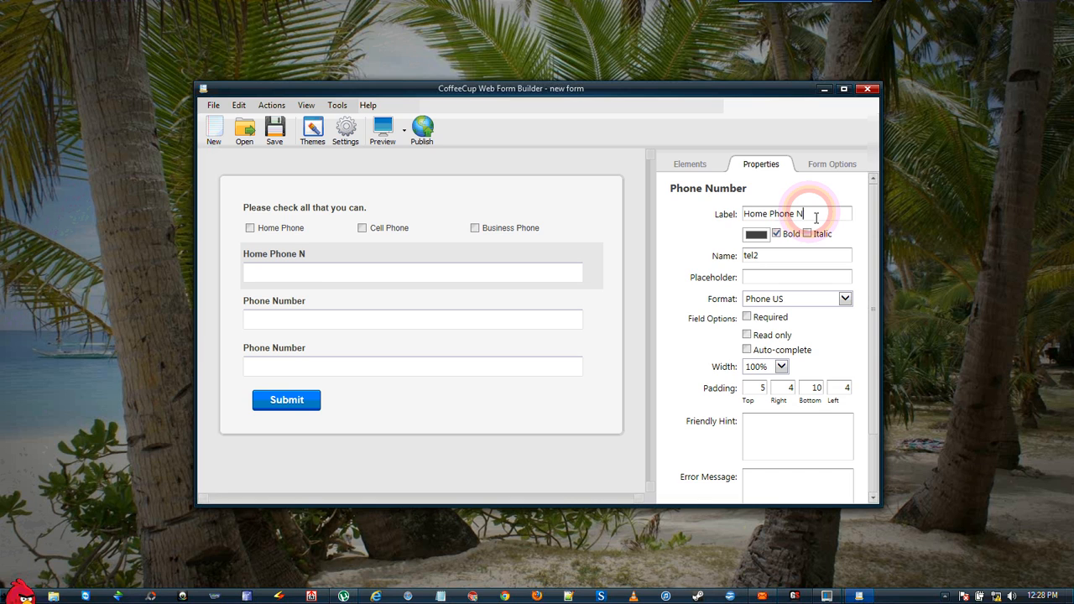
{"action": "type", "text": "umber"}
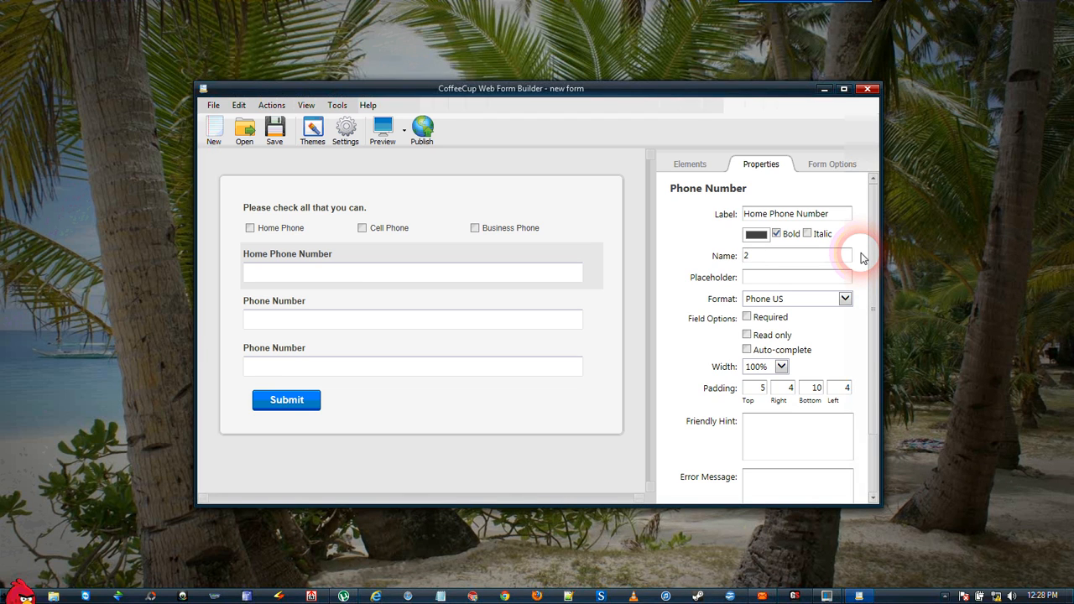
{"action": "type", "text": "homephone"}
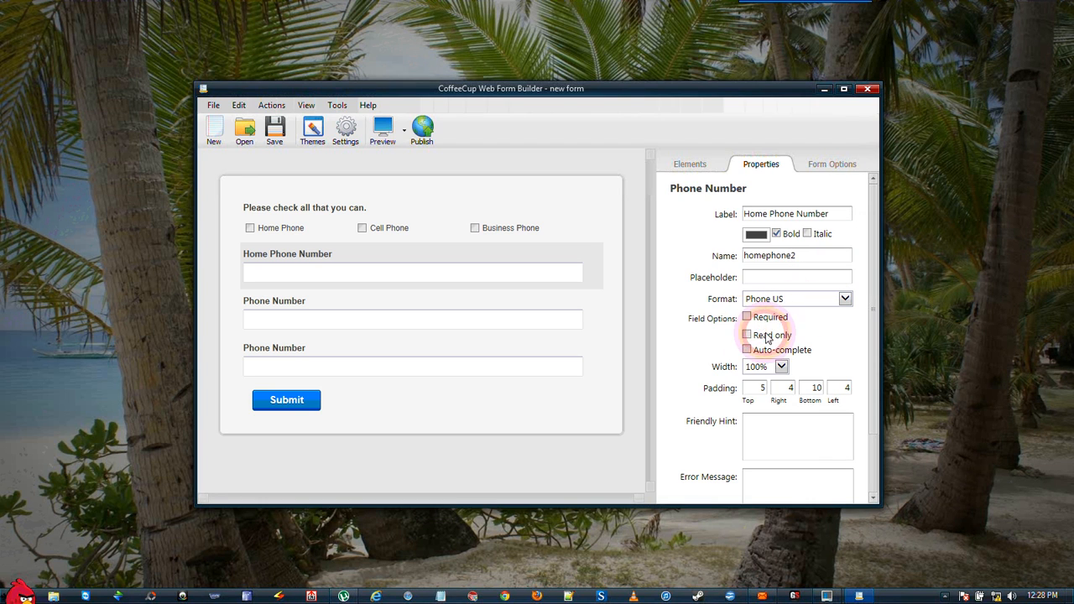
{"action": "left_click", "coordinate": [746, 317]}
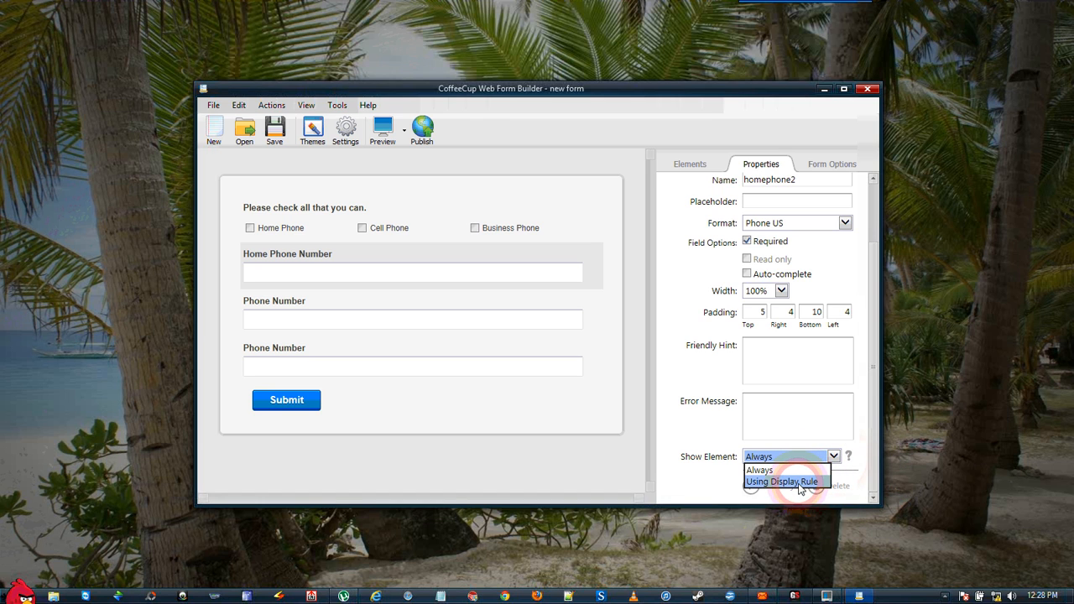
Step: Insert a display rule showing the field when checkbox1 is 'Home Phone'
{"action": "left_click", "coordinate": [782, 480]}
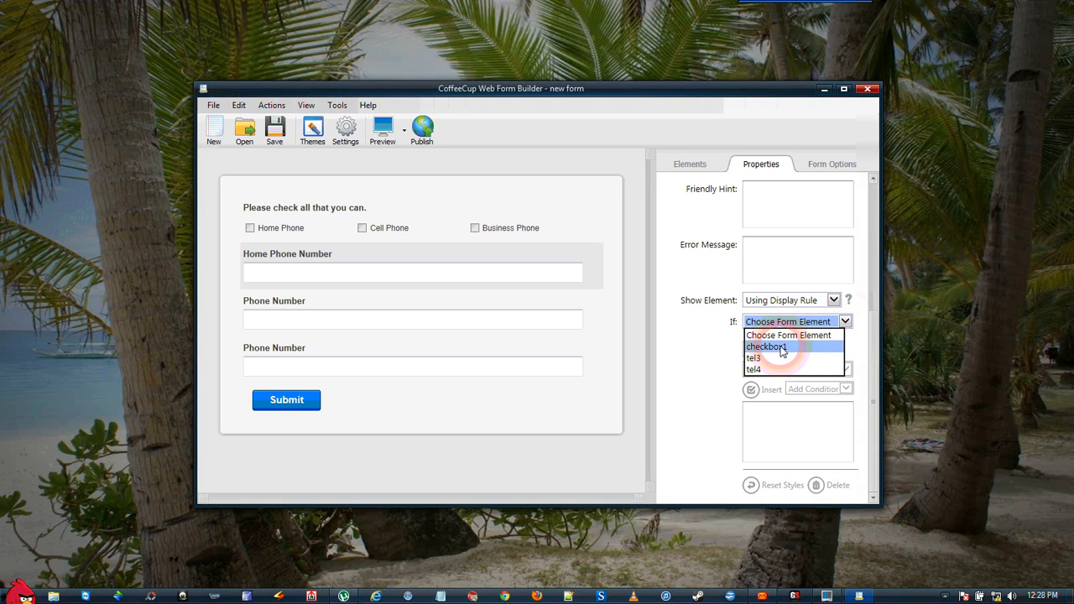
{"action": "left_click", "coordinate": [765, 345]}
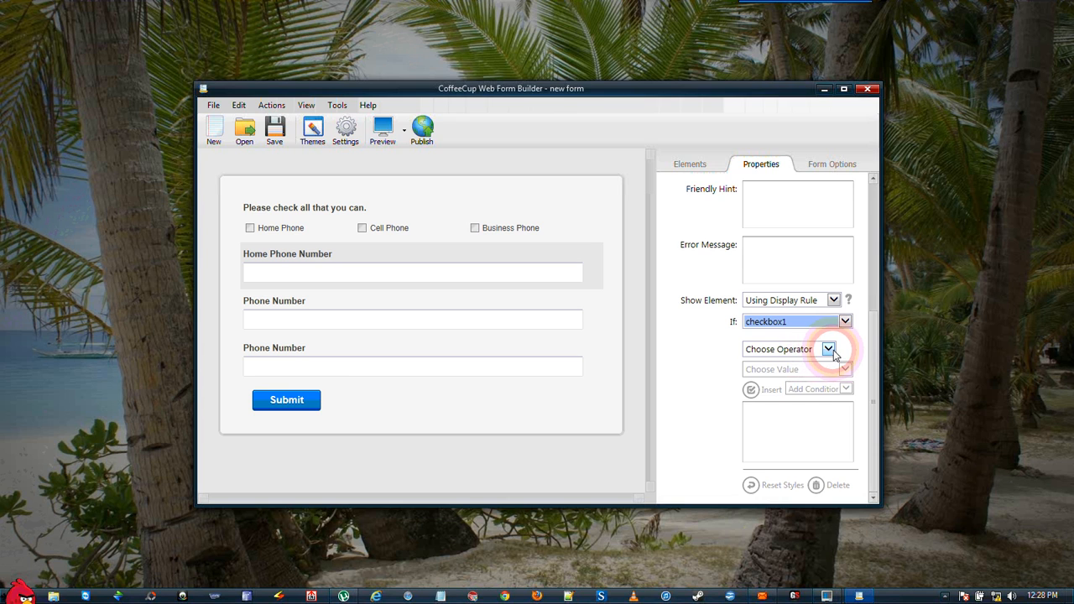
{"action": "left_click", "coordinate": [829, 348]}
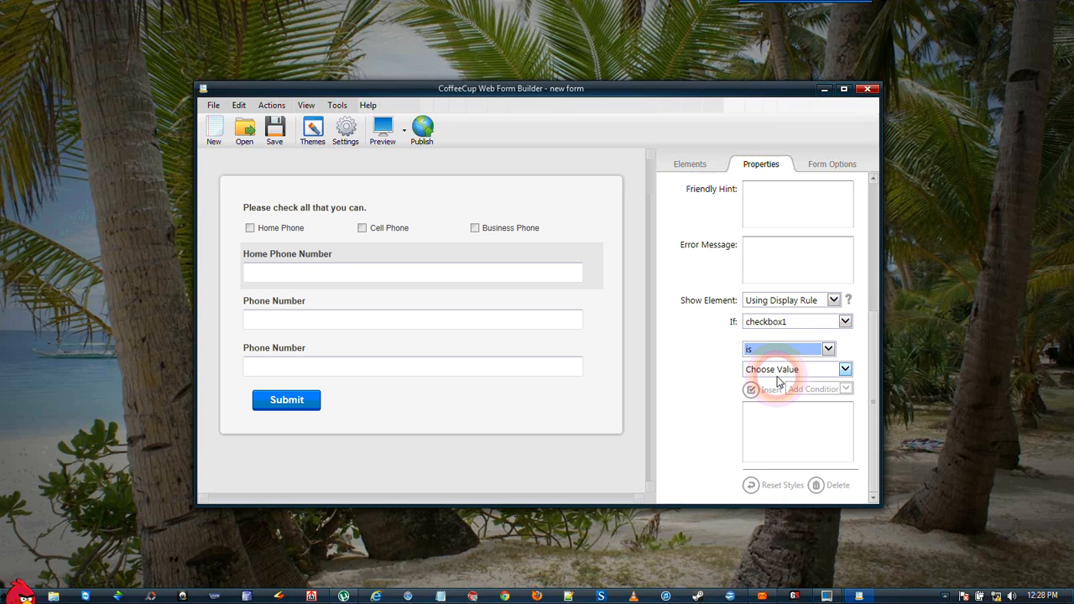
{"action": "left_click", "coordinate": [795, 369]}
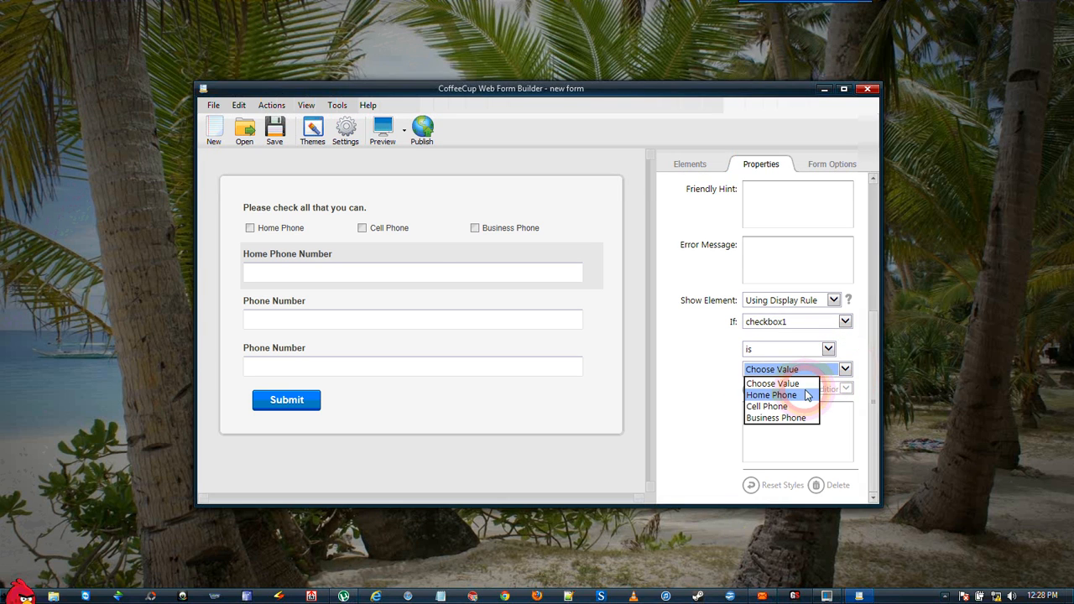
{"action": "left_click", "coordinate": [772, 394]}
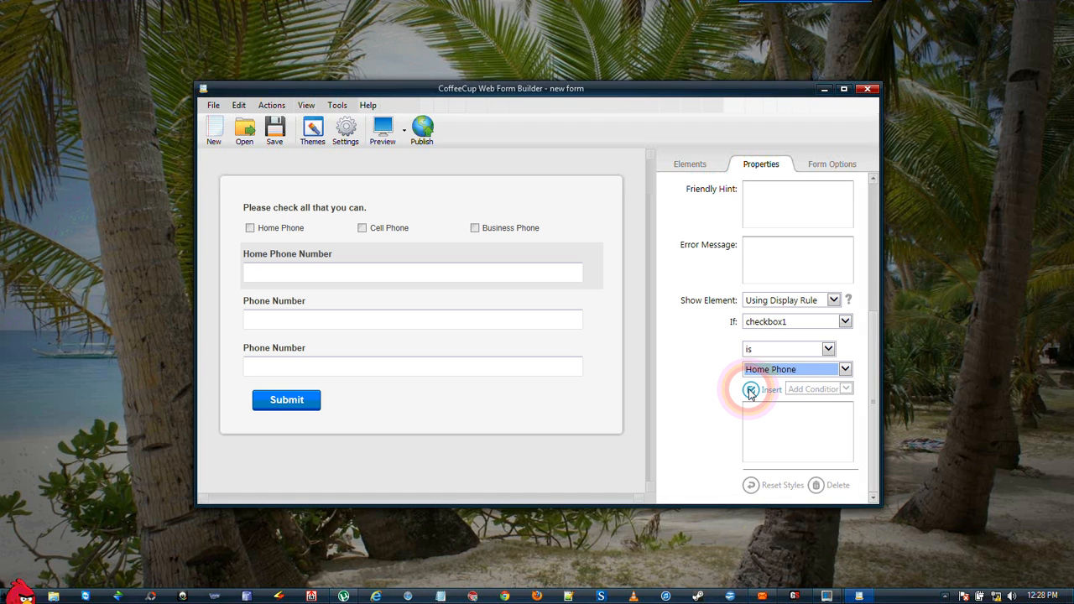
{"action": "left_click", "coordinate": [751, 389]}
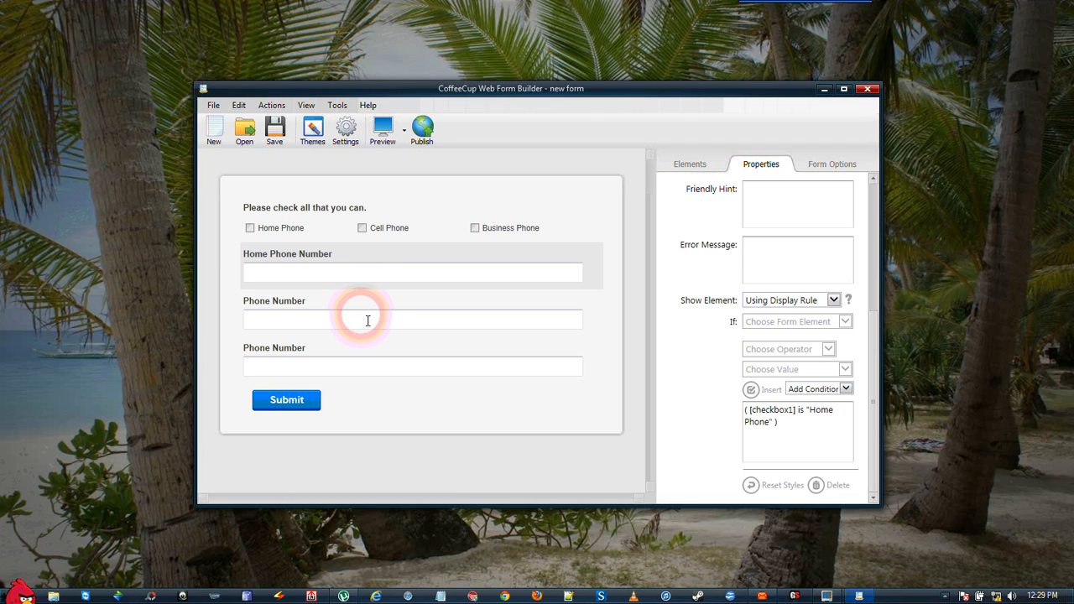
Step: Label the second phone field Cell Phone, name it cellphone3 and make it required
{"action": "left_click", "coordinate": [411, 319]}
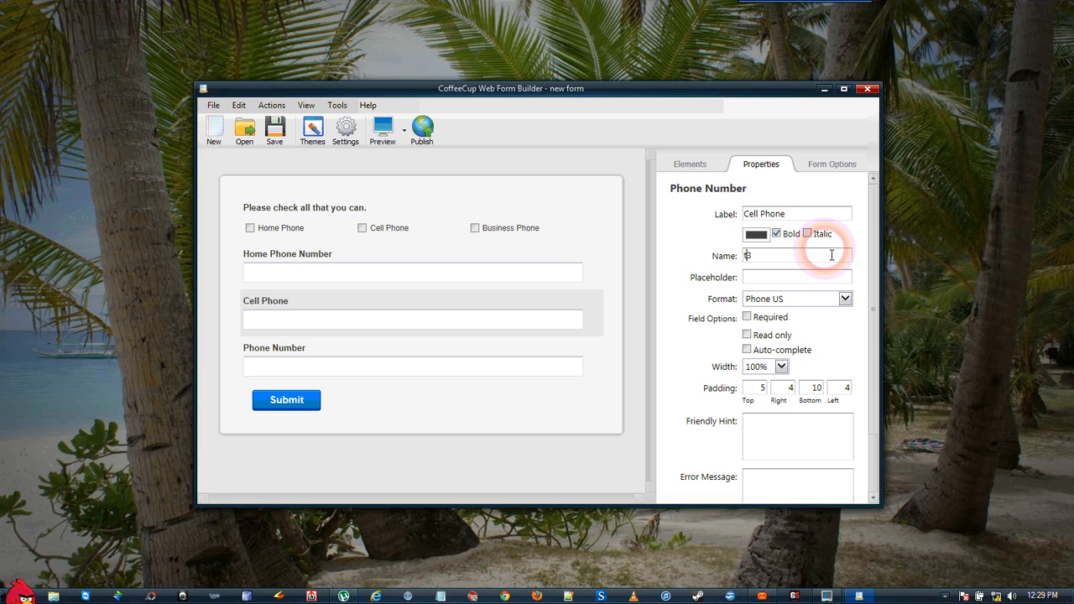
{"action": "type", "text": "cell3"}
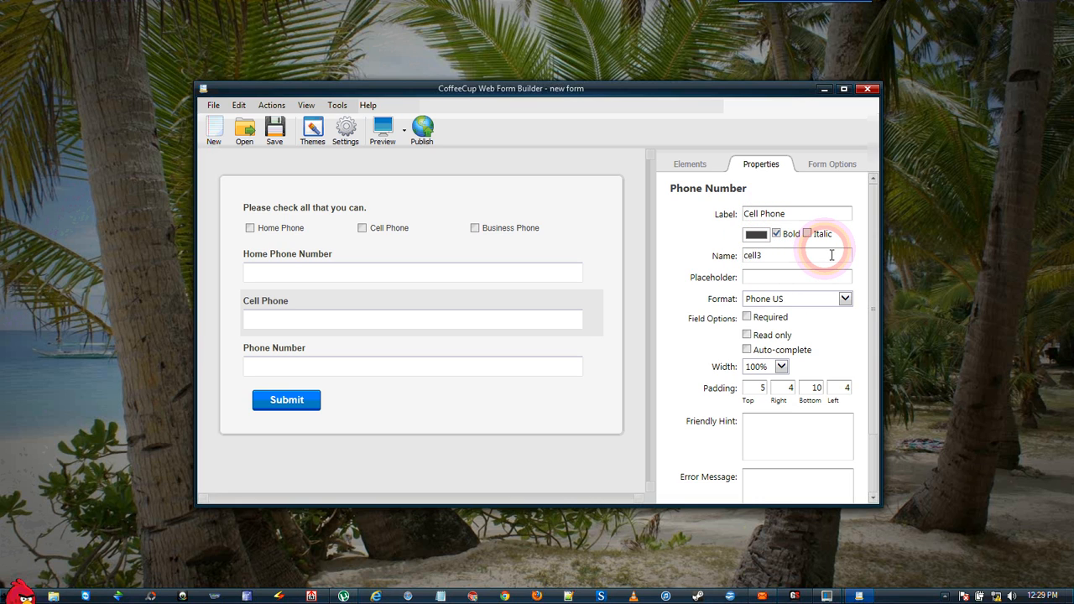
{"action": "type", "text": "cellphone"}
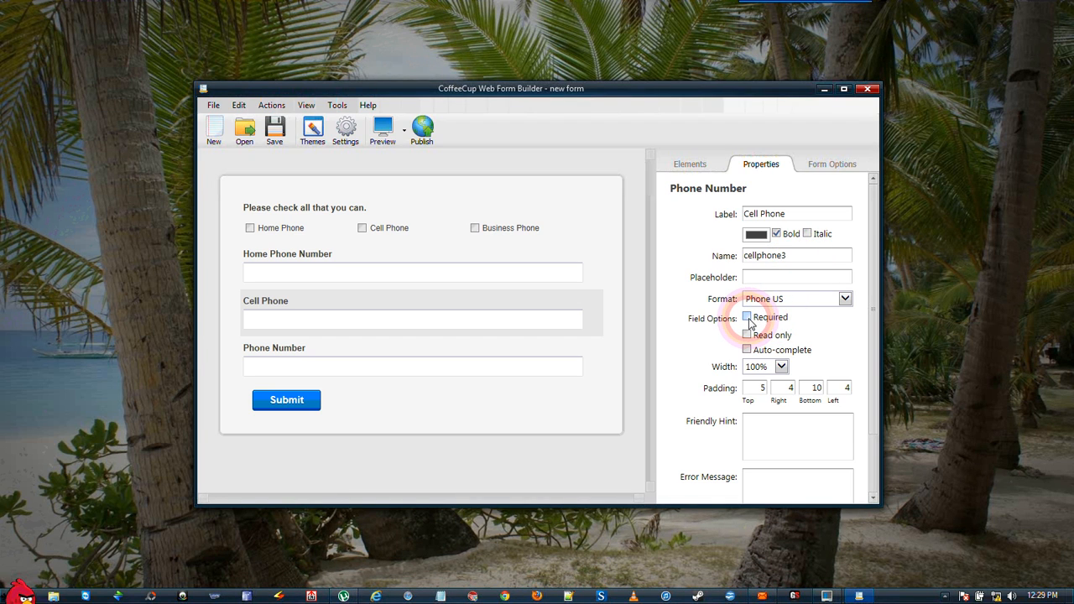
{"action": "left_click", "coordinate": [745, 317]}
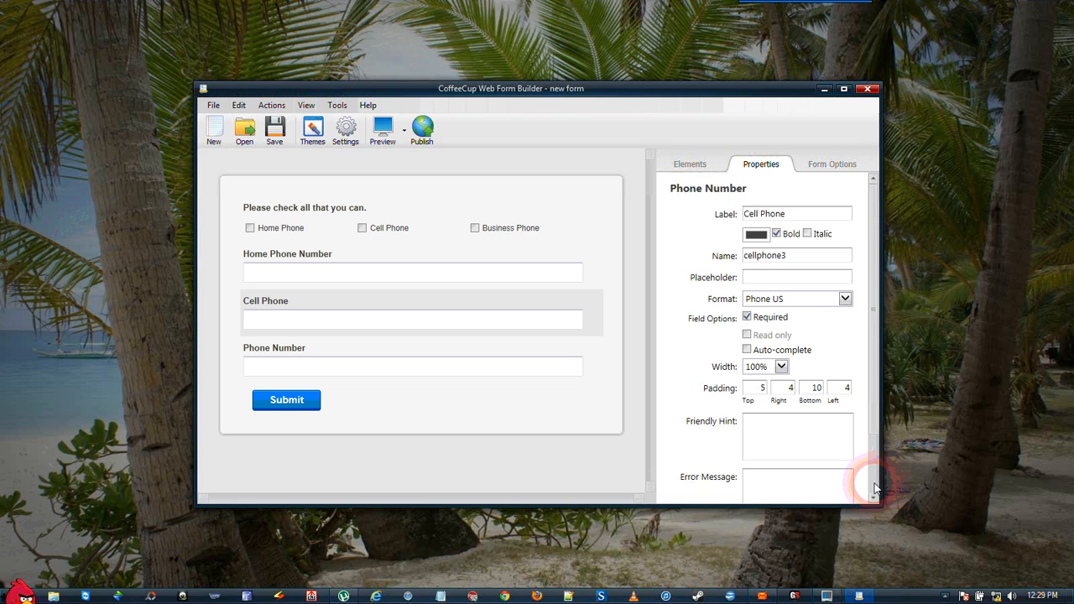
{"action": "scroll", "scroll_direction": "down", "scroll_amount": 3}
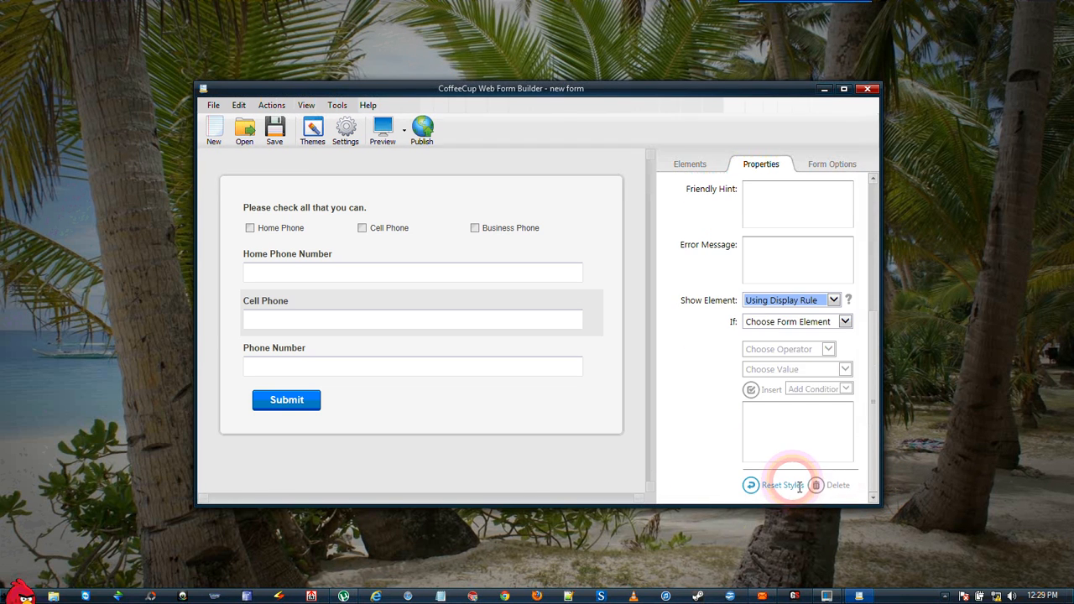
Step: Insert a display rule showing the field when checkbox1 is 'Cell Phone'
{"action": "left_click", "coordinate": [844, 323]}
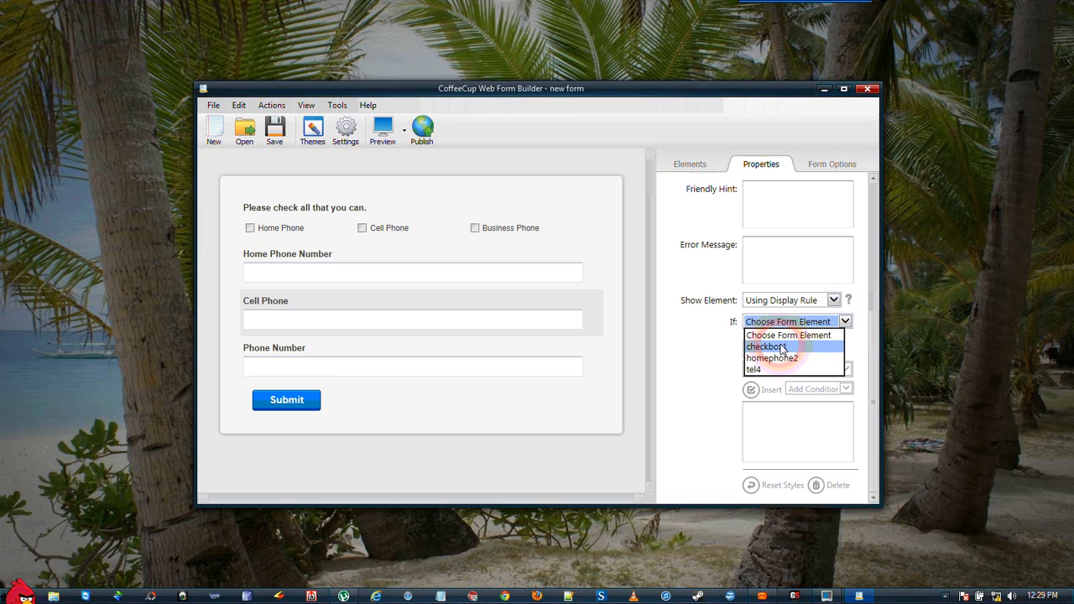
{"action": "left_click", "coordinate": [764, 346]}
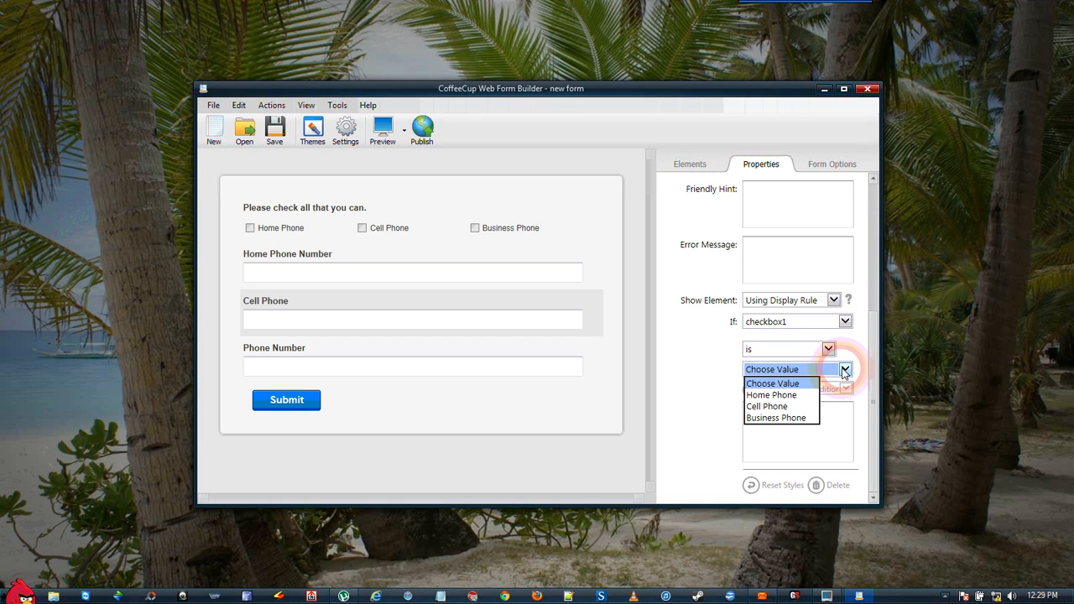
{"action": "left_click", "coordinate": [765, 406]}
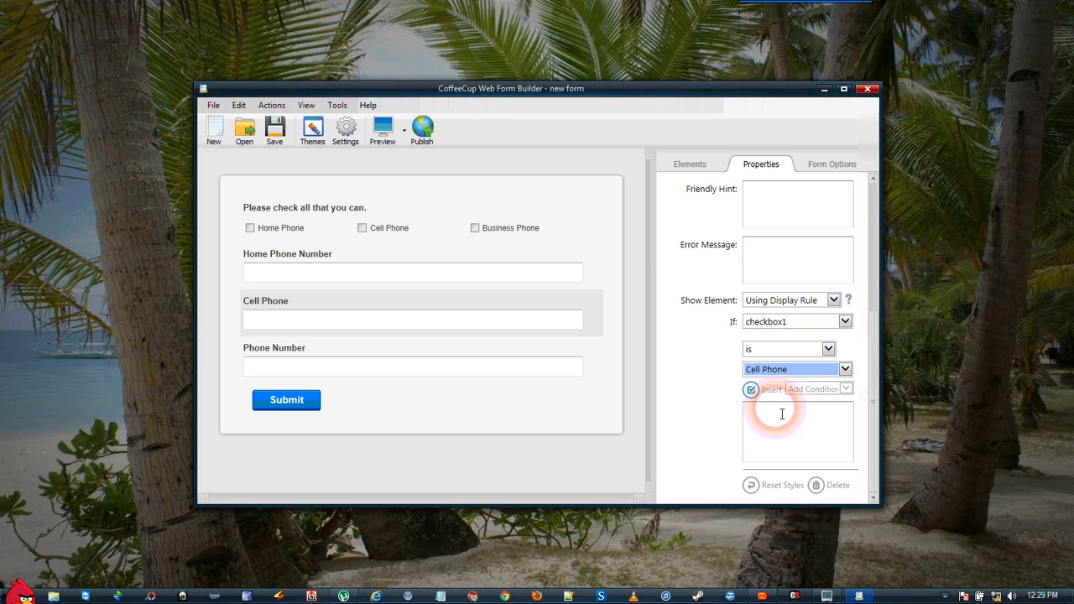
{"action": "left_click", "coordinate": [751, 389]}
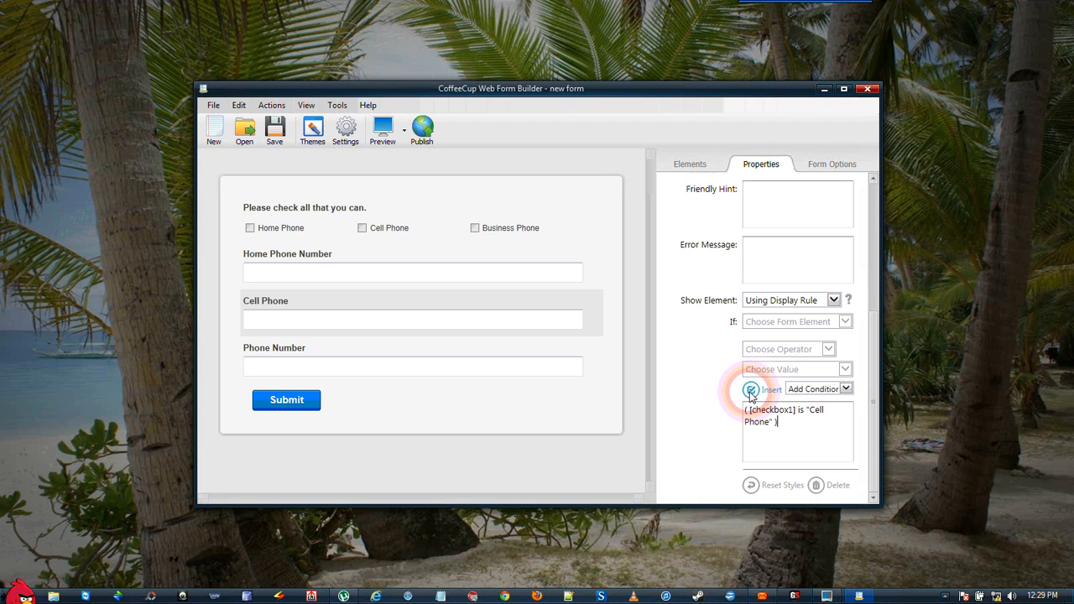
{"action": "left_click", "coordinate": [411, 365]}
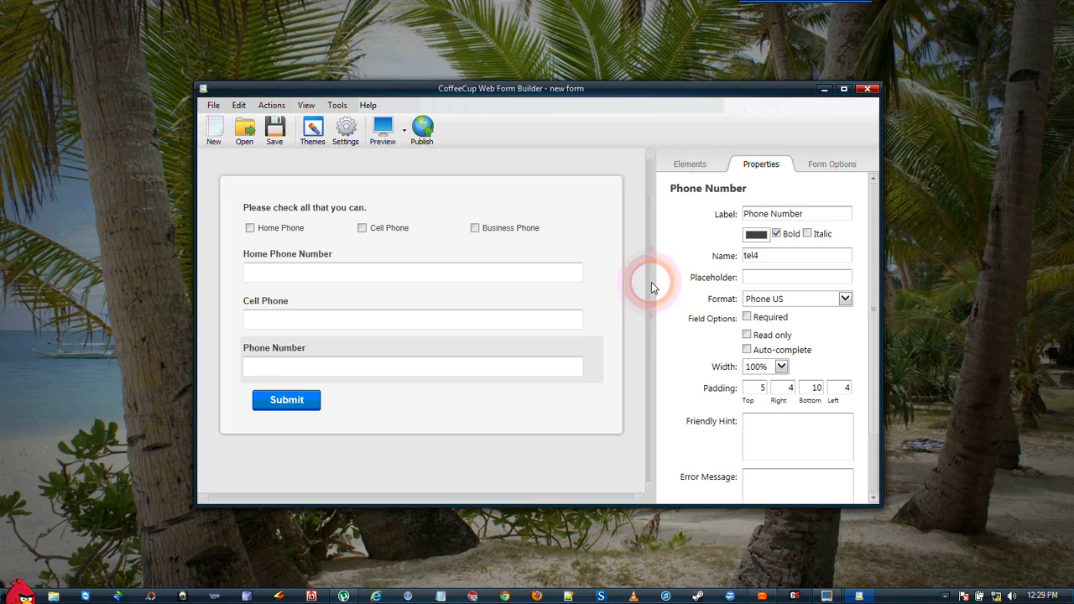
Step: Label the third phone field Business Phone and name it businessphone4
{"action": "left_click", "coordinate": [795, 213]}
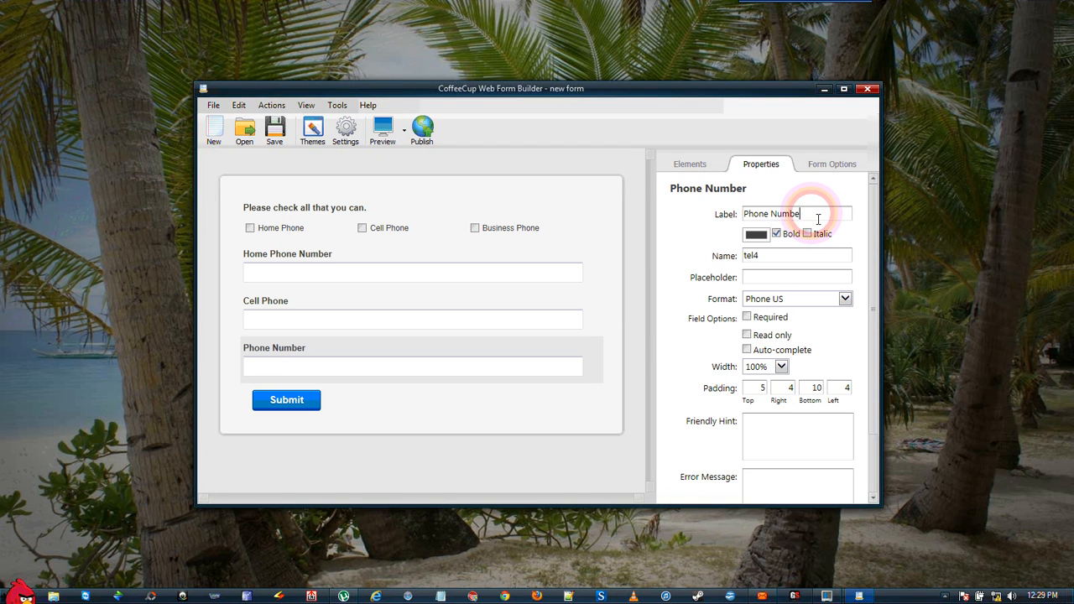
{"action": "type", "text": "Business P"}
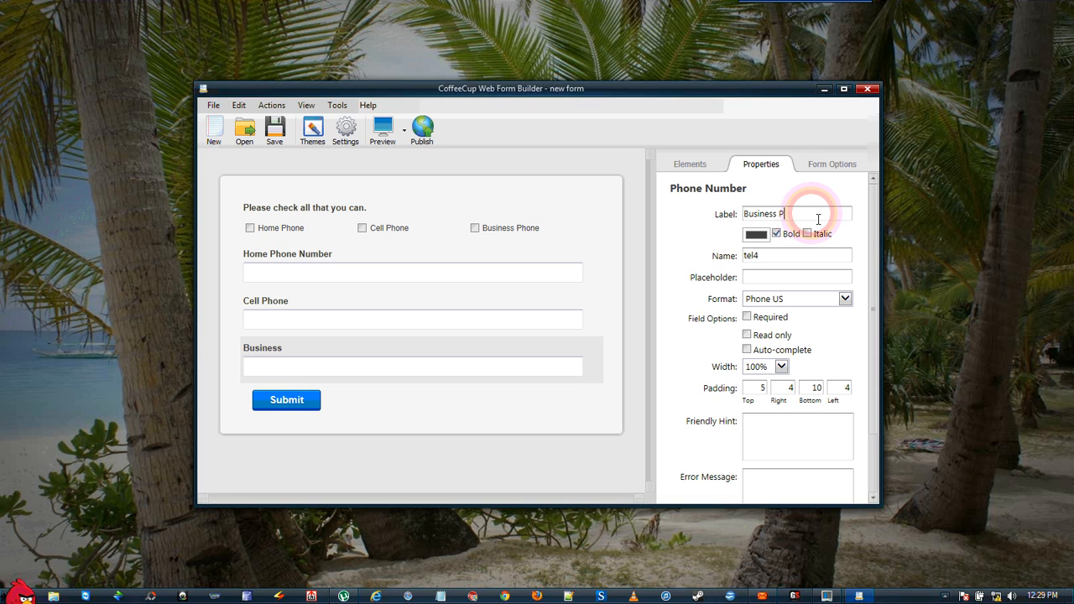
{"action": "type", "text": "hone"}
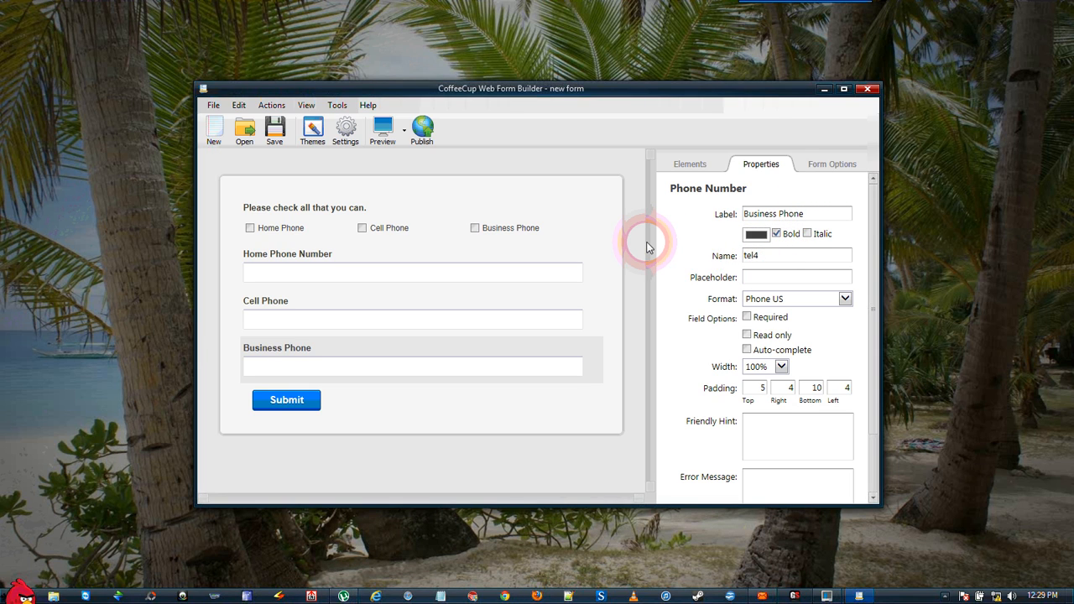
{"action": "left_click", "coordinate": [795, 255]}
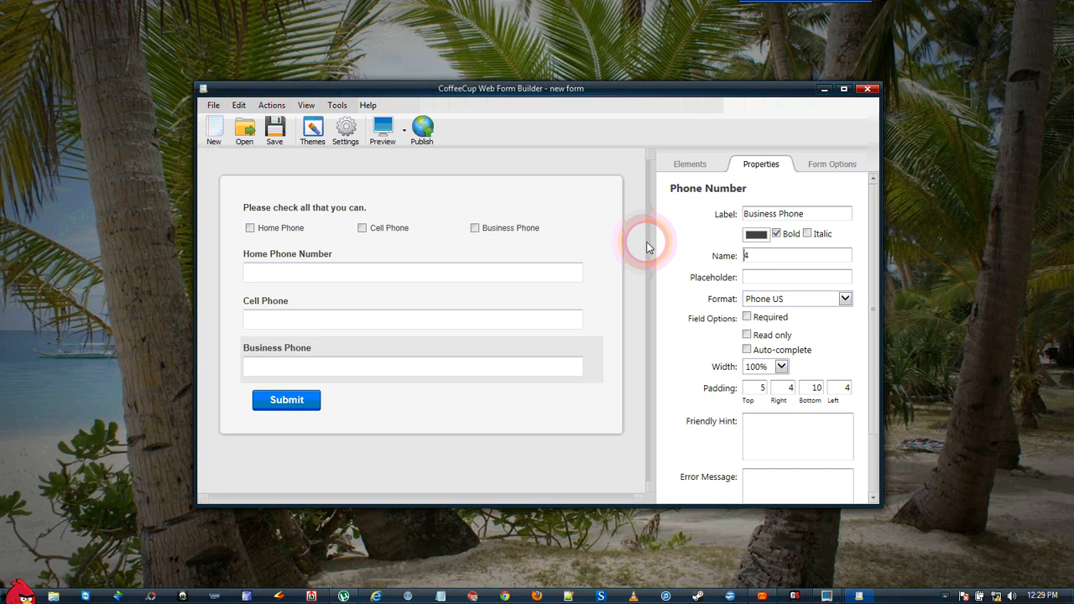
{"action": "type", "text": "businessphone"}
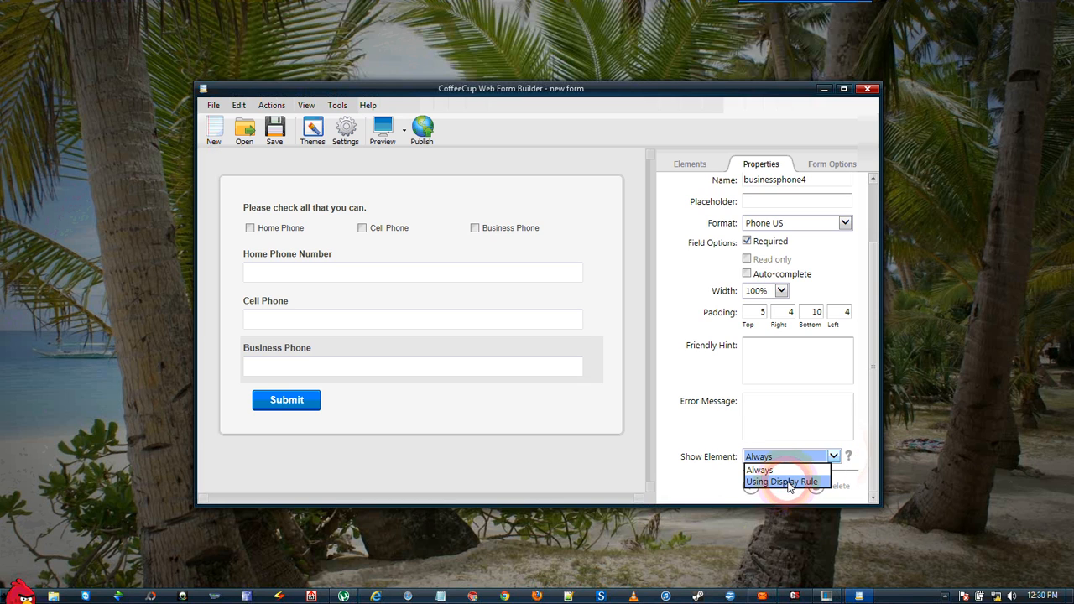
Step: Define a display rule: checkbox1 is 'Business Phone'
{"action": "left_click", "coordinate": [782, 480]}
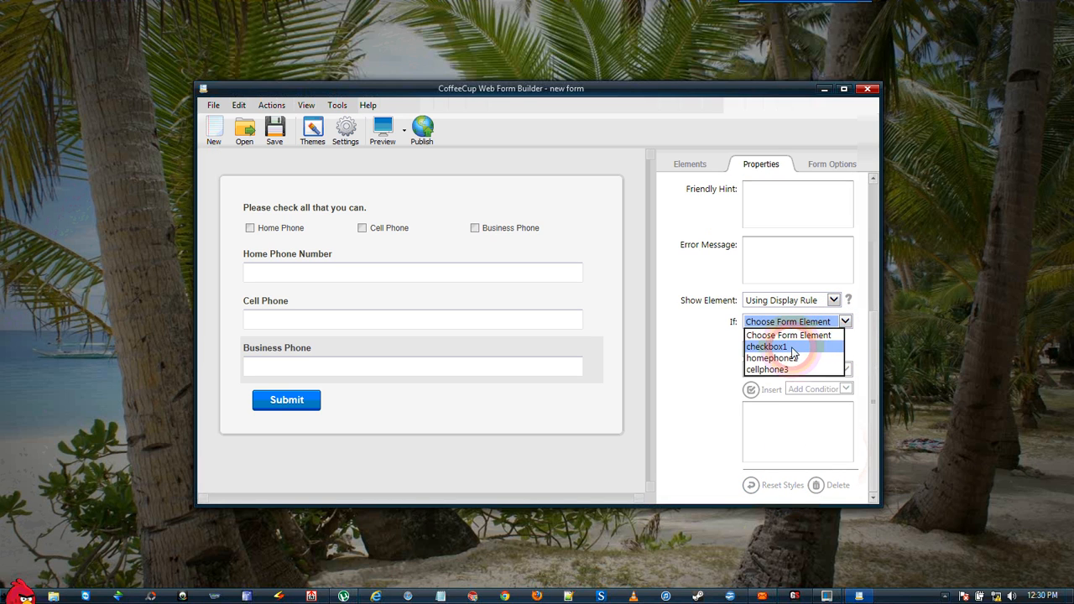
{"action": "left_click", "coordinate": [766, 346]}
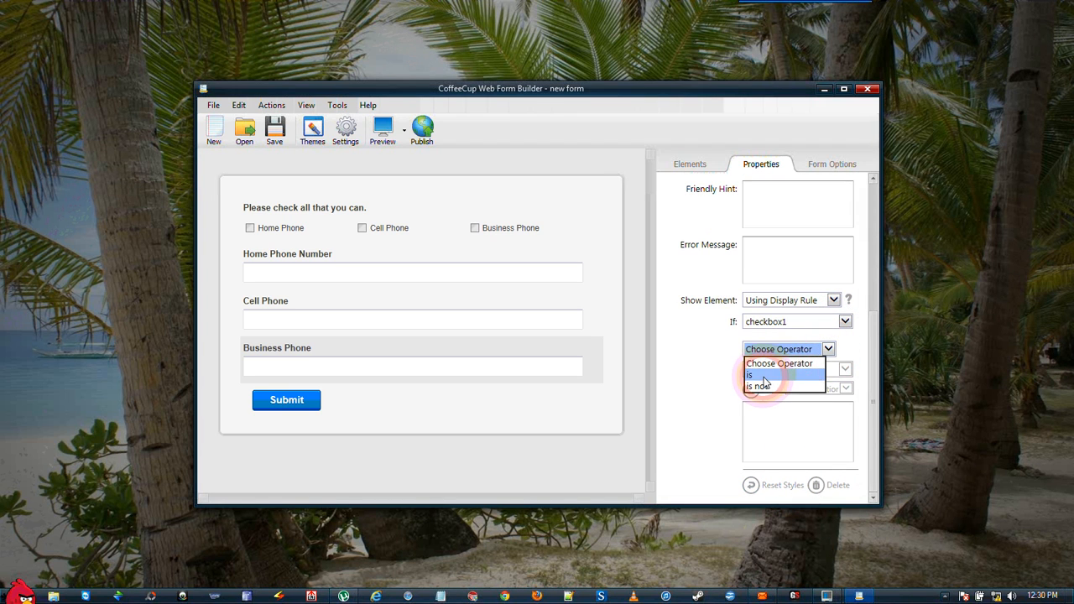
{"action": "left_click", "coordinate": [748, 374]}
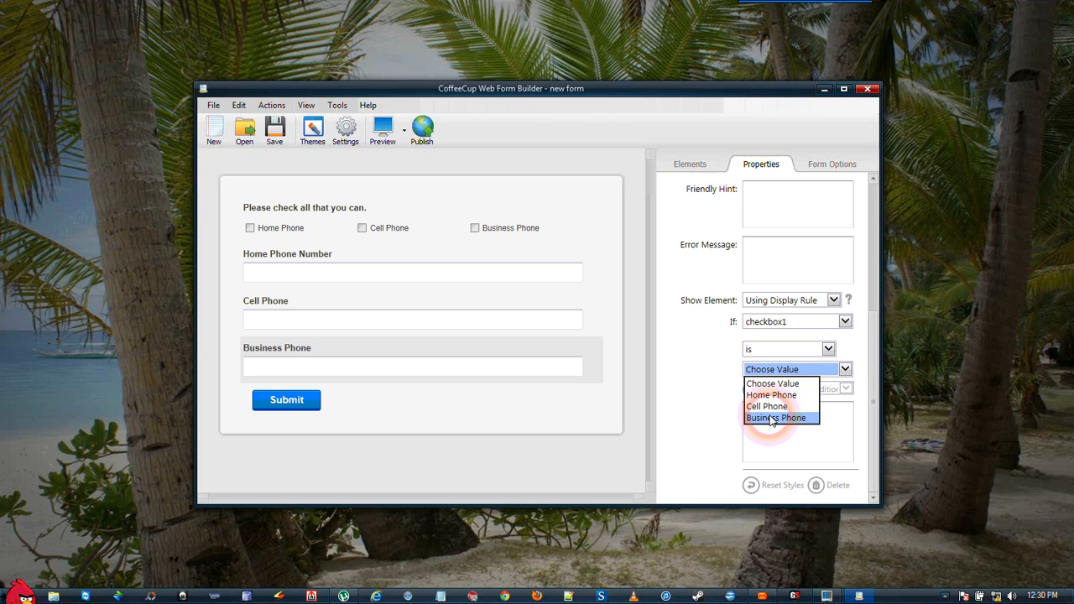
{"action": "left_click", "coordinate": [775, 416]}
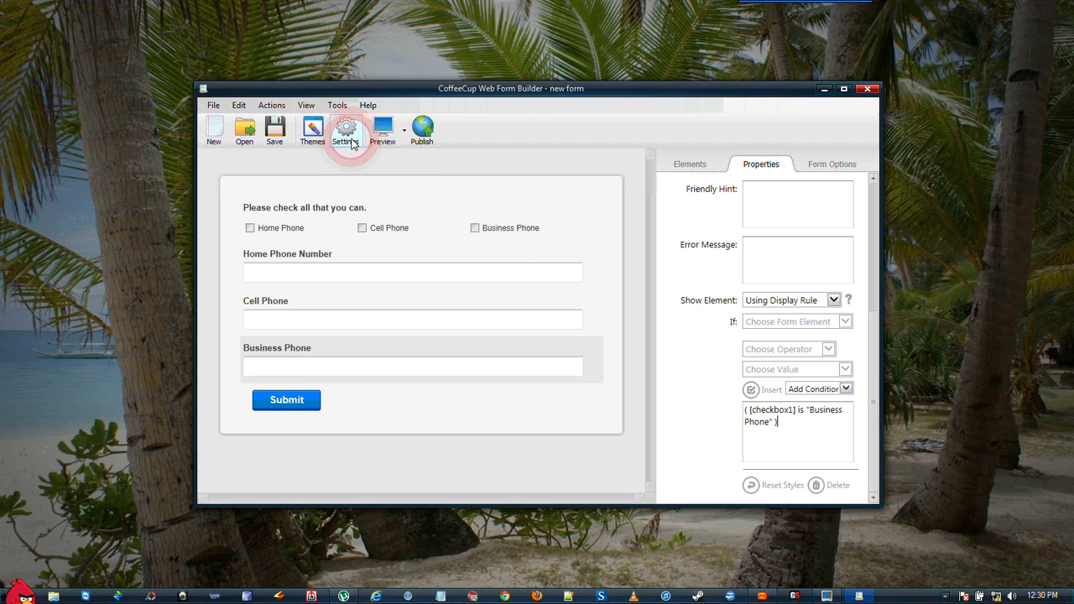
Step: Enter phonetest as the Form Name on the Settings General tab
{"action": "left_click", "coordinate": [345, 131]}
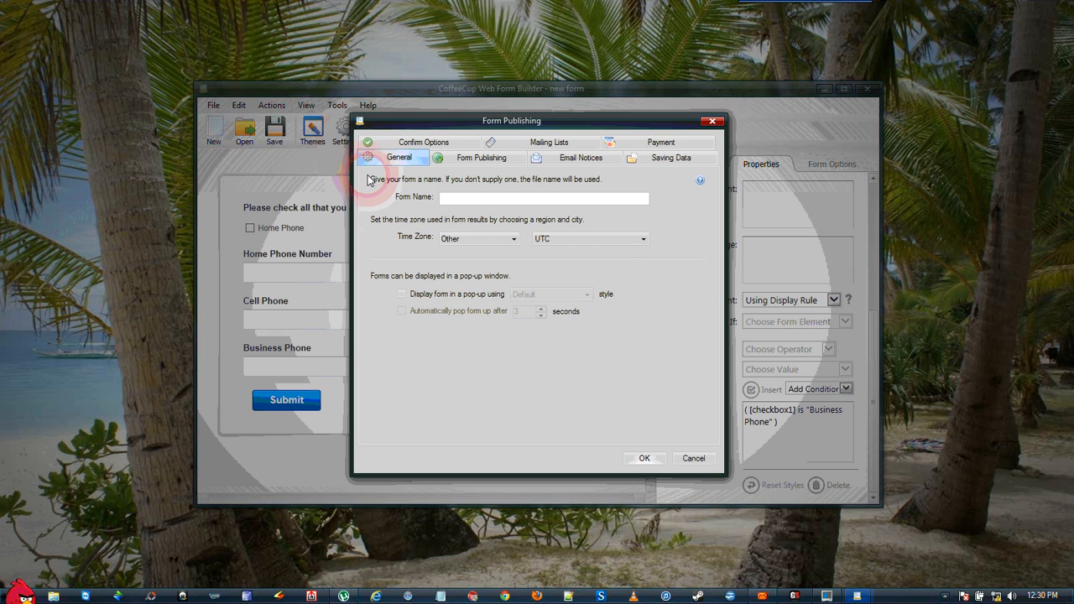
{"action": "type", "text": "ph"}
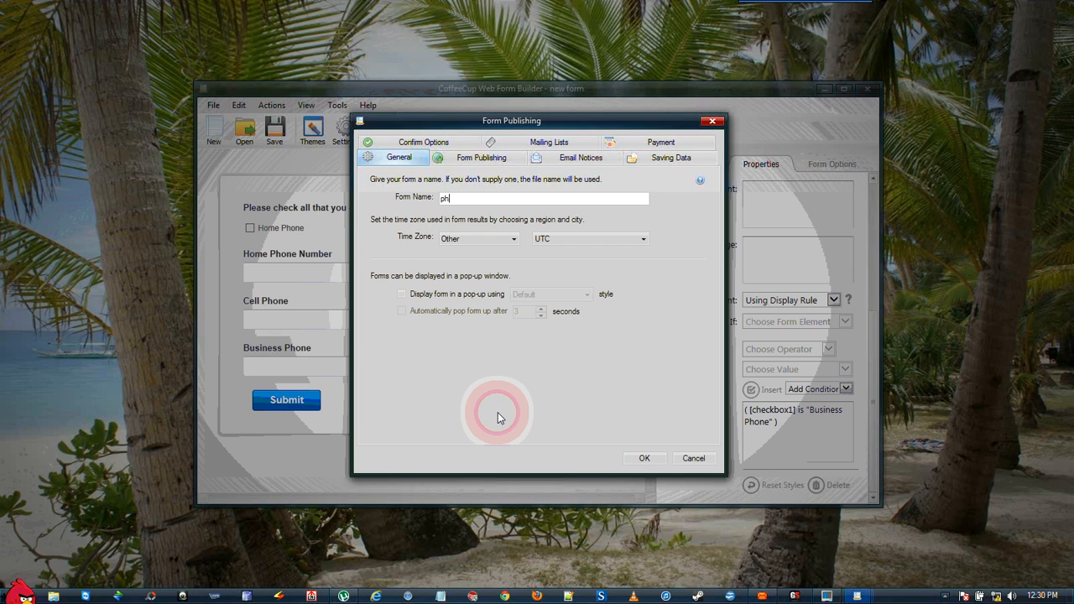
{"action": "type", "text": "one"}
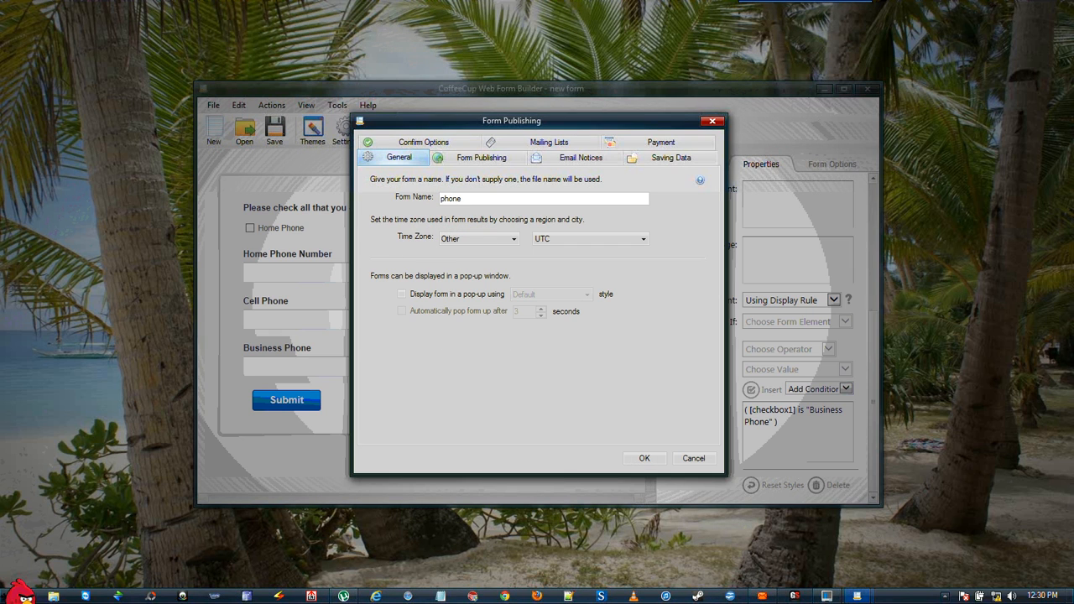
{"action": "type", "text": "test"}
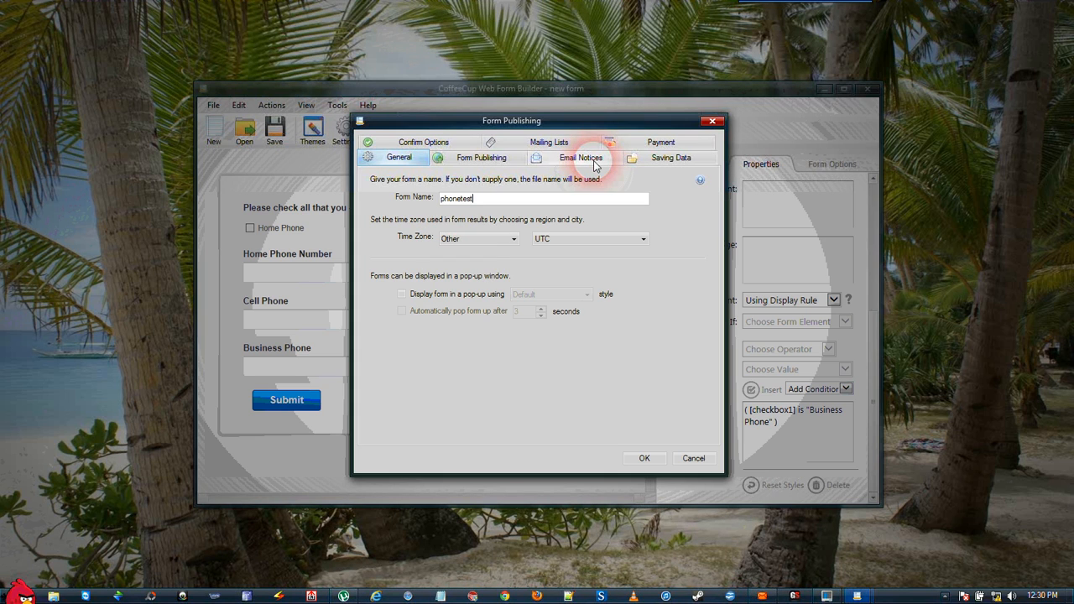
Step: Enable the notification message under Email Notices and enter the recipient To address
{"action": "left_click", "coordinate": [580, 158]}
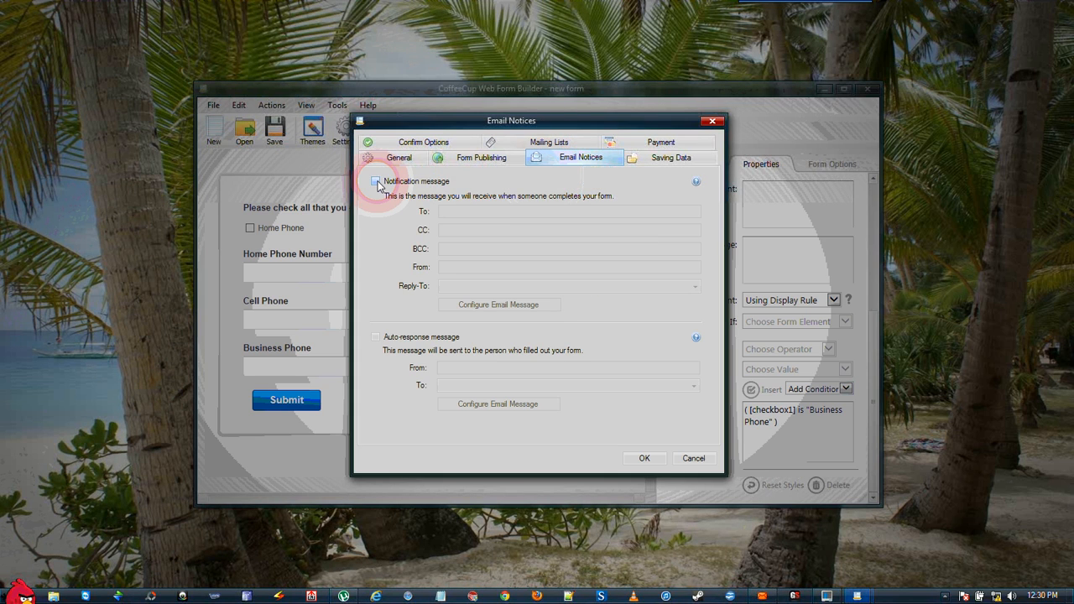
{"action": "left_click", "coordinate": [376, 181]}
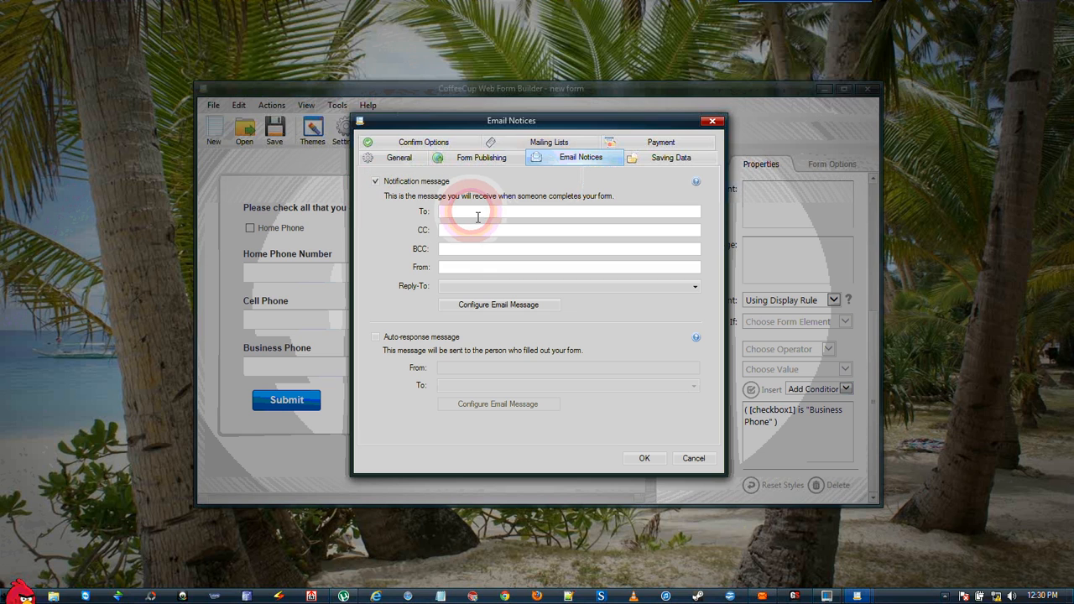
{"action": "type", "text": "gunsm"}
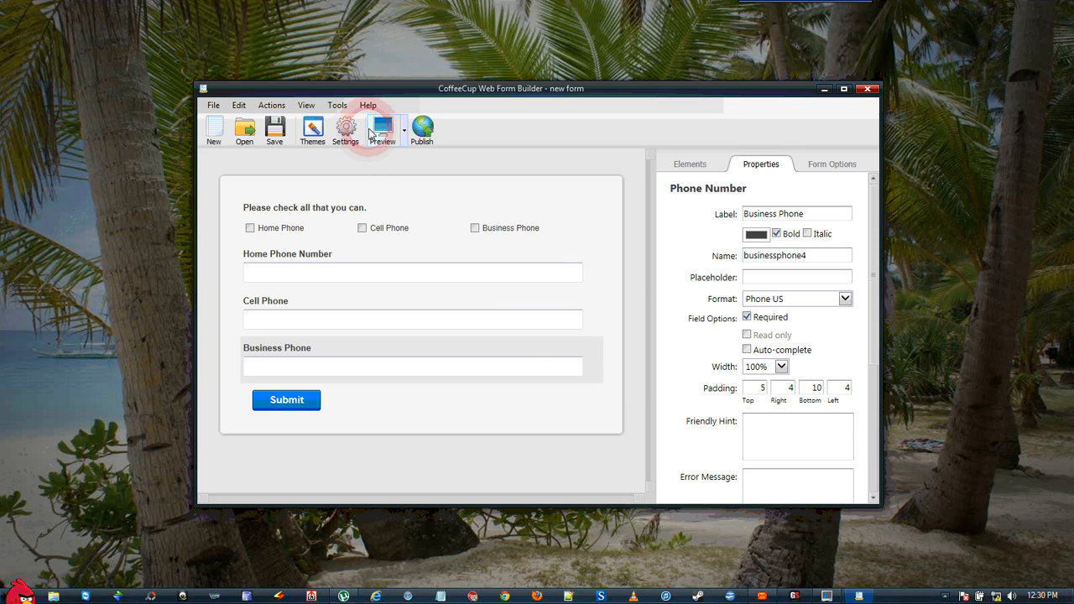
{"action": "mouse_move", "coordinate": [383, 131]}
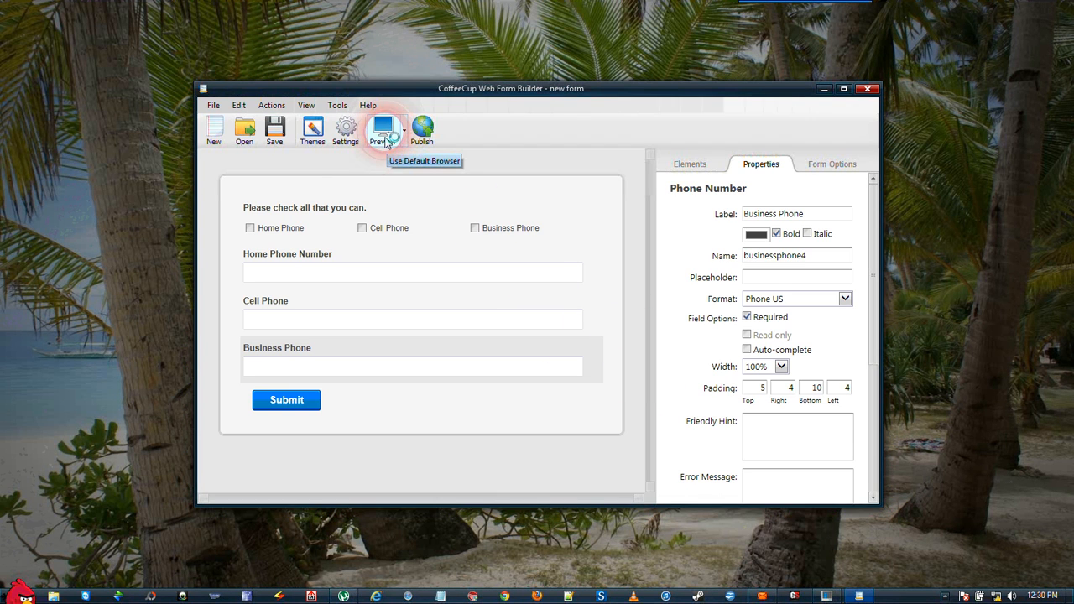
Step: Preview the form in the default web browser
{"action": "left_click", "coordinate": [379, 131]}
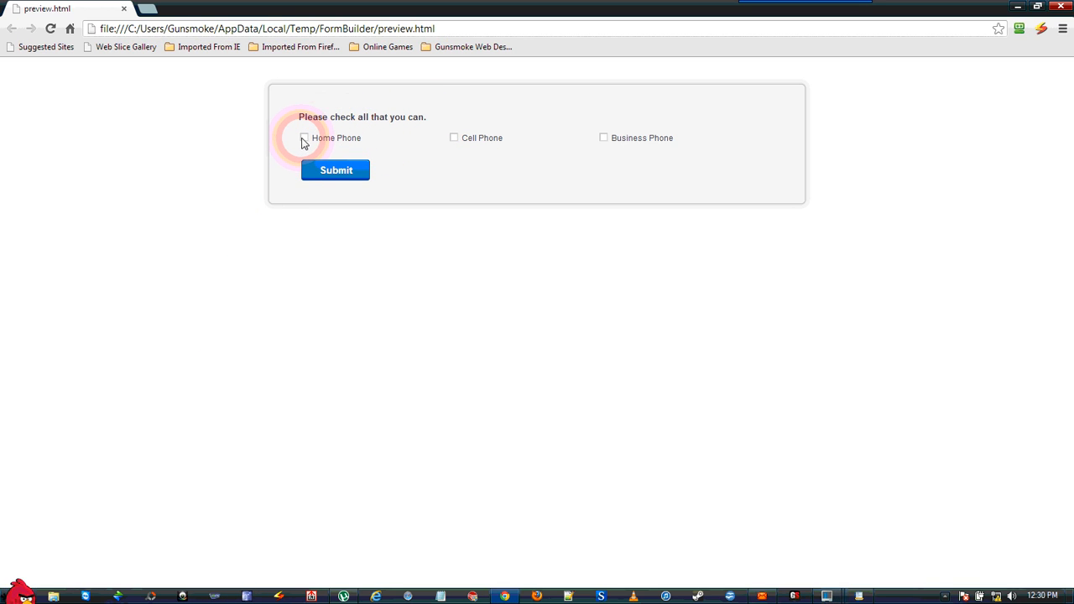
{"action": "left_click", "coordinate": [304, 137]}
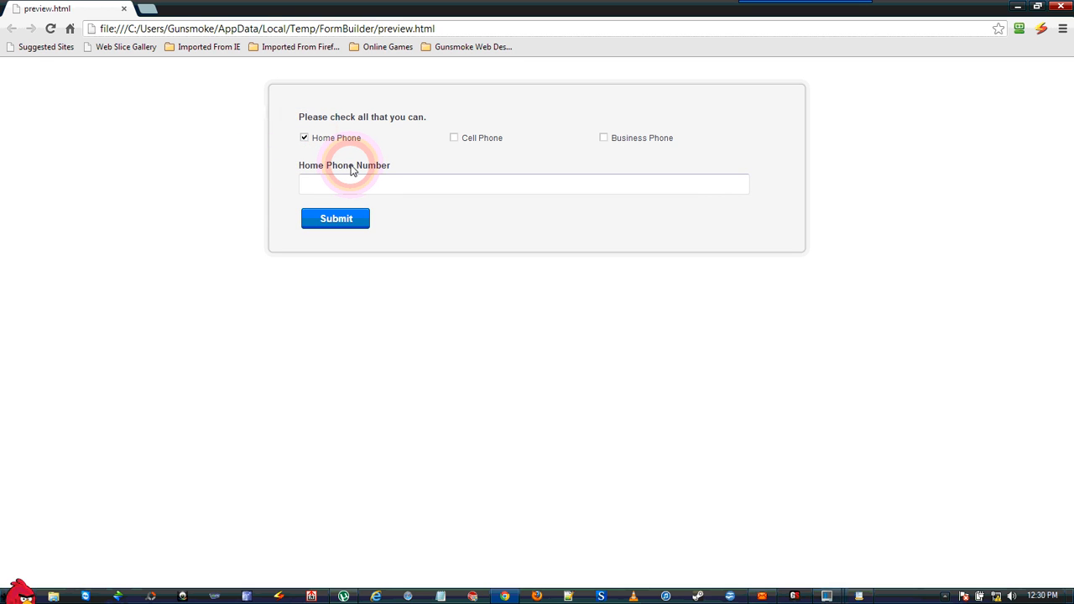
{"action": "left_click", "coordinate": [453, 138]}
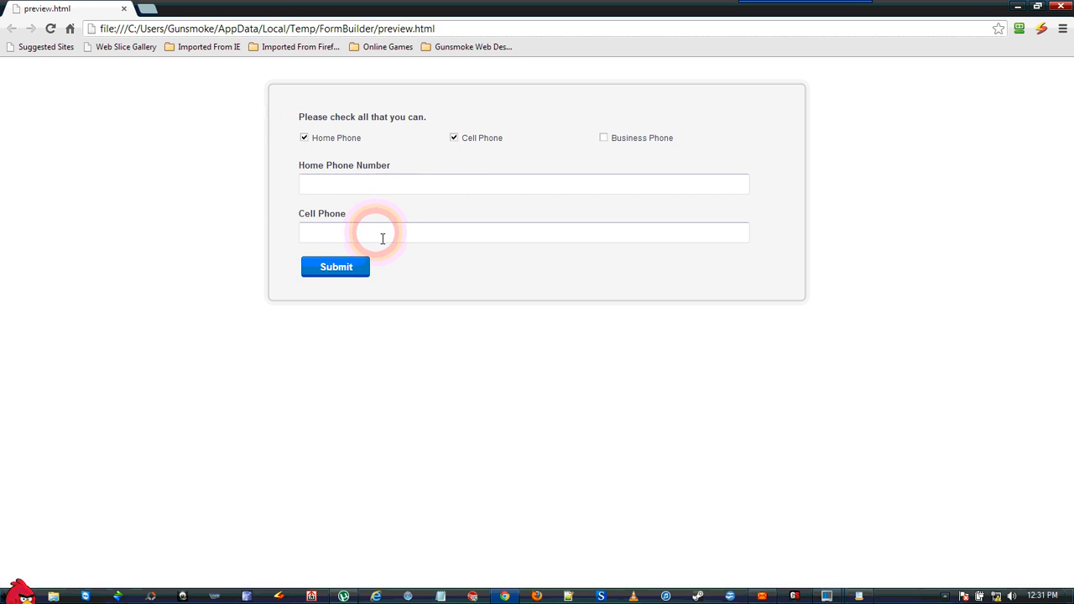
{"action": "left_click", "coordinate": [603, 137]}
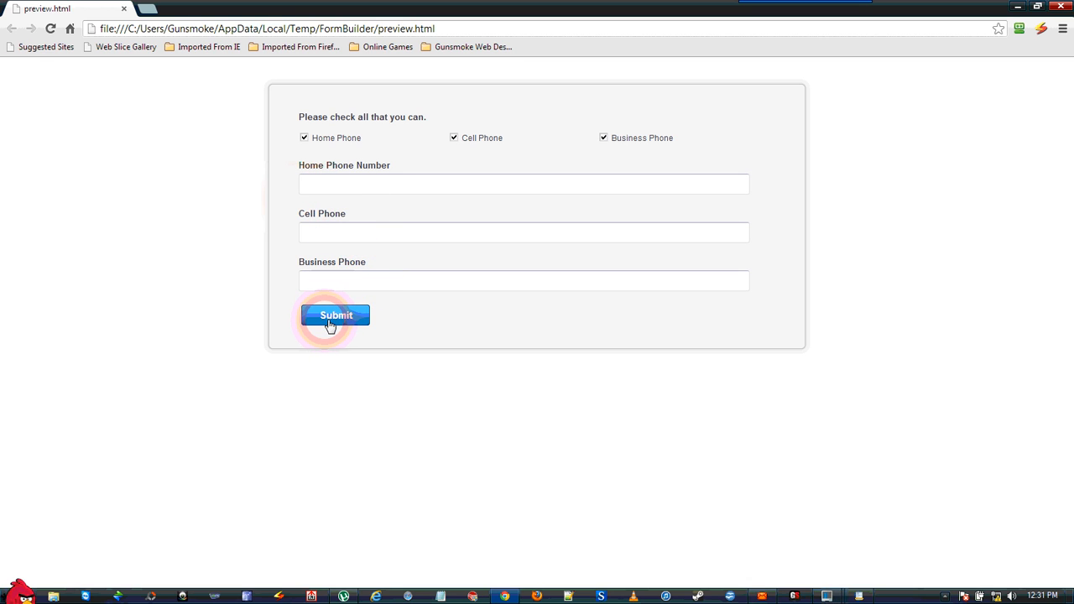
{"action": "left_click", "coordinate": [336, 316]}
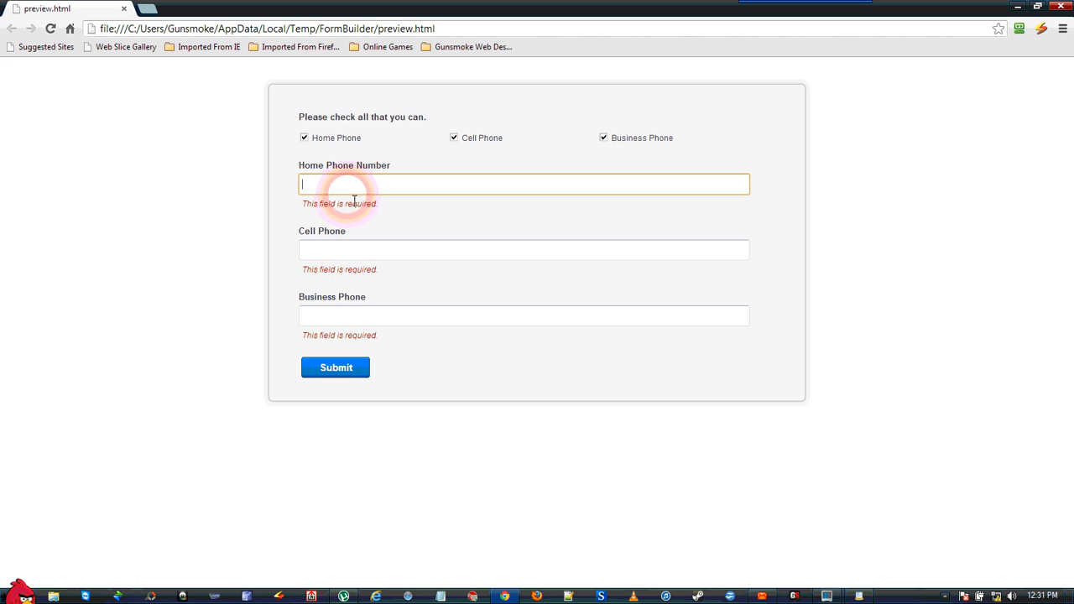
{"action": "left_click", "coordinate": [304, 138]}
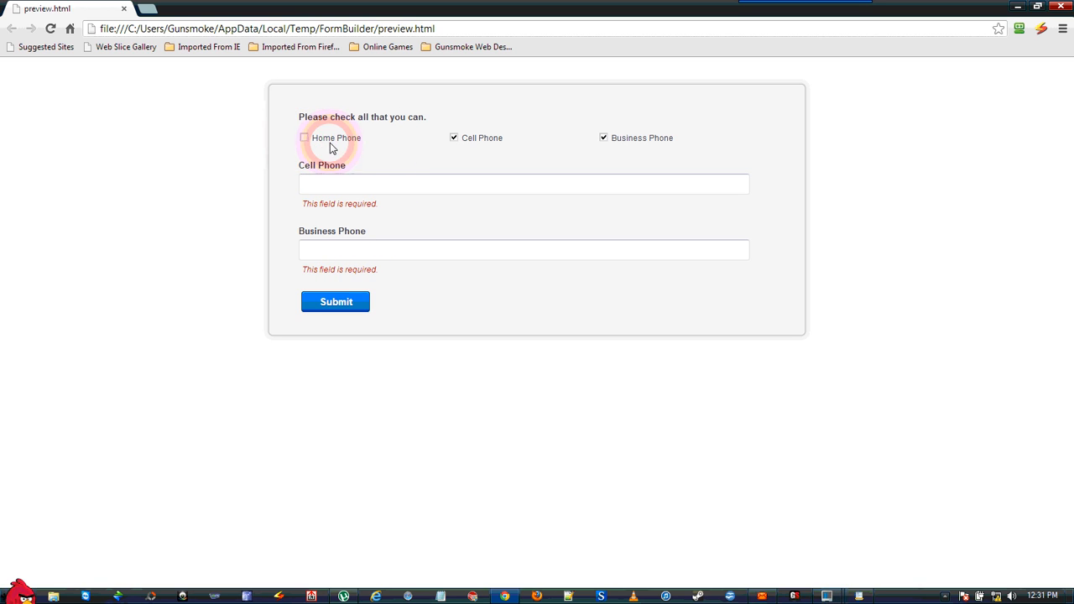
{"action": "left_click", "coordinate": [603, 138]}
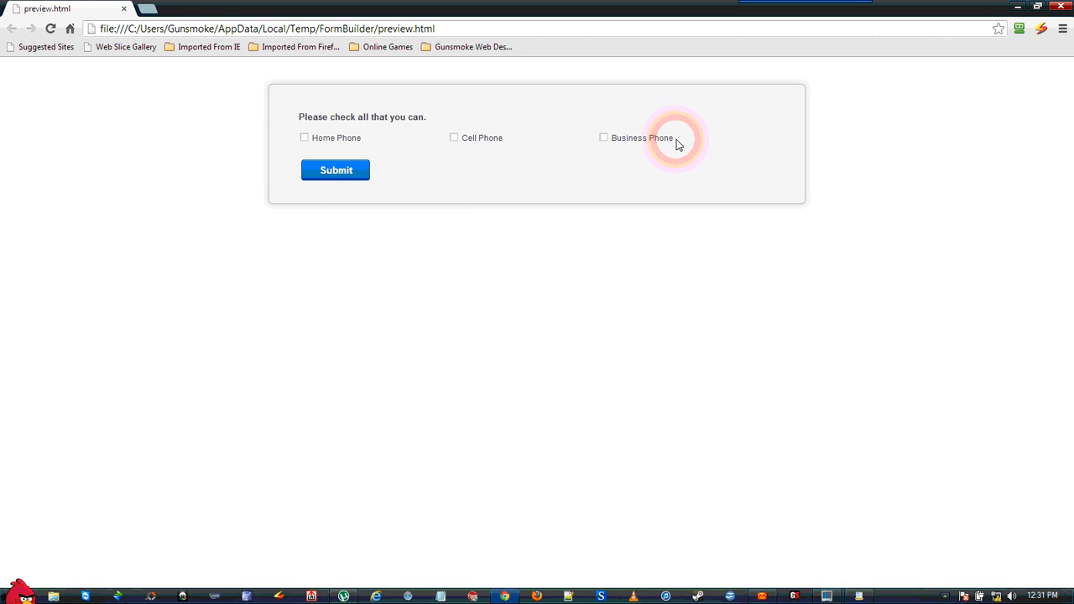
{"action": "left_click", "coordinate": [336, 171]}
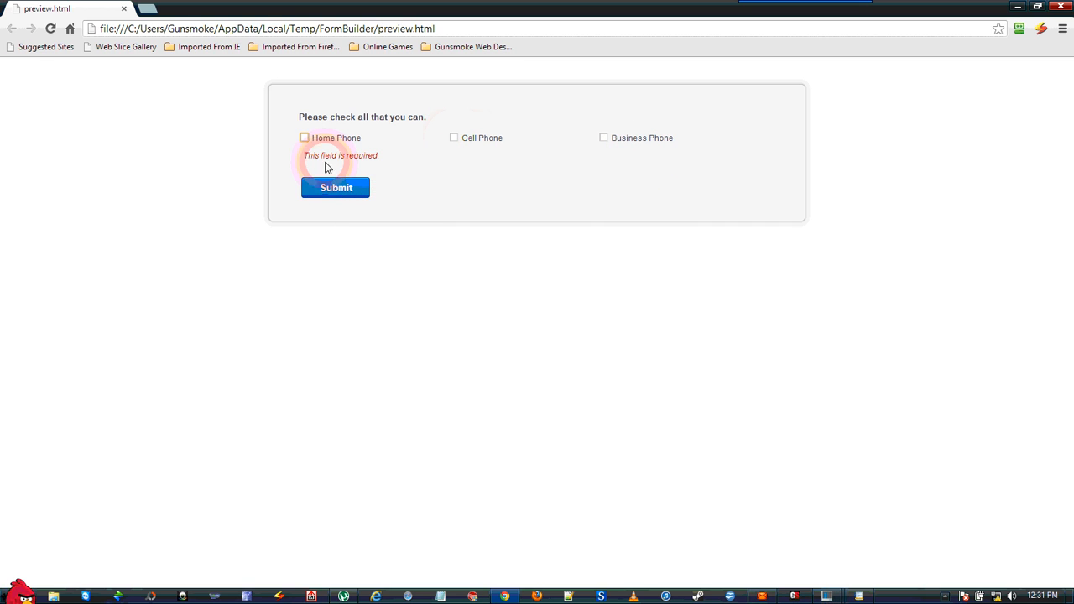
{"action": "left_click", "coordinate": [303, 138]}
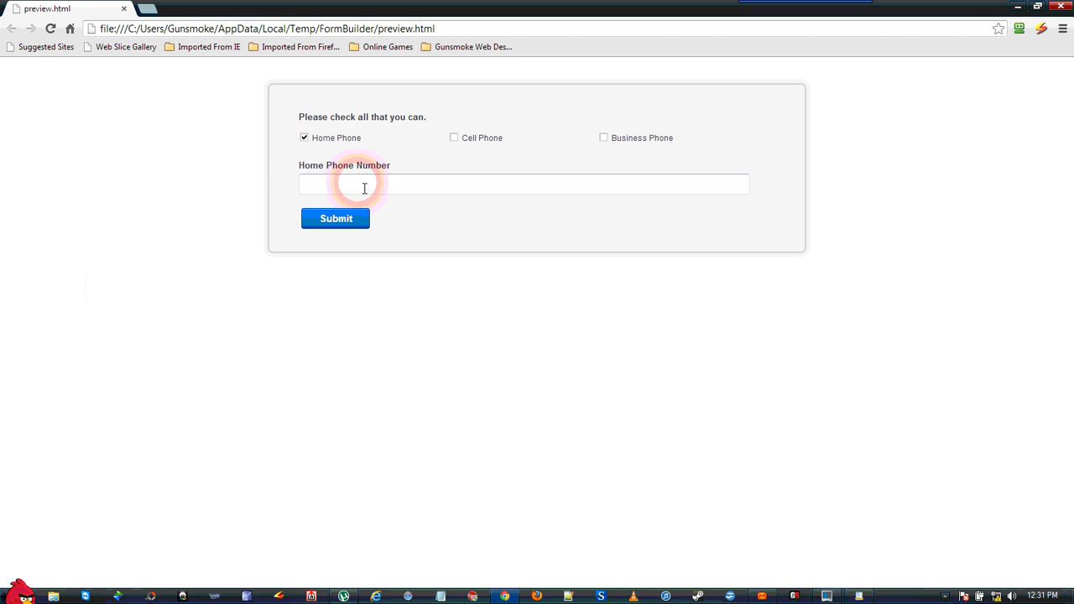
{"action": "type", "text": "123-123-1234"}
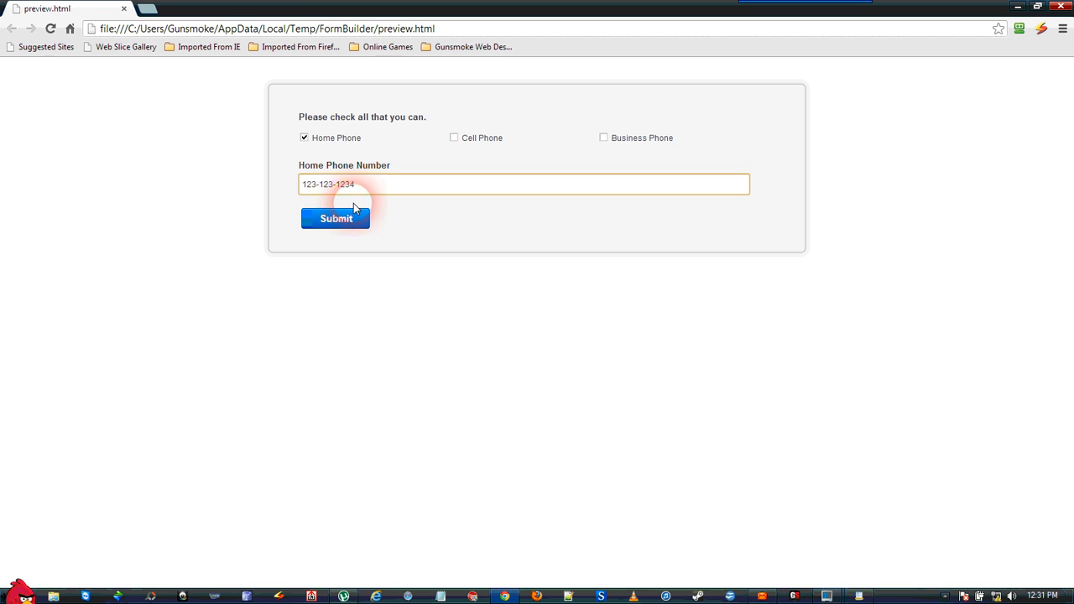
{"action": "left_click", "coordinate": [335, 218]}
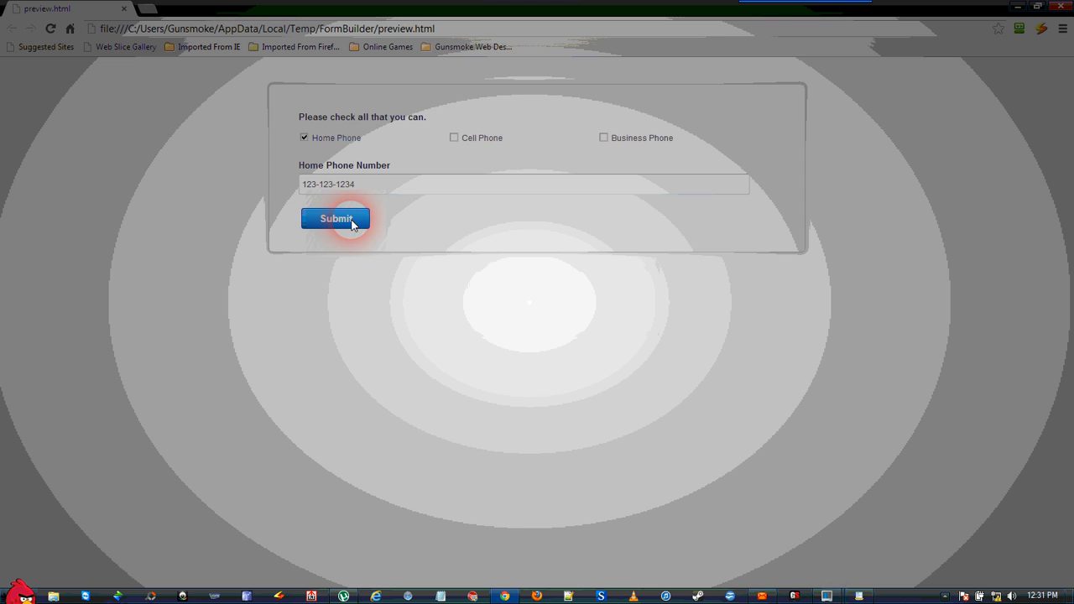
{"action": "left_click", "coordinate": [336, 218]}
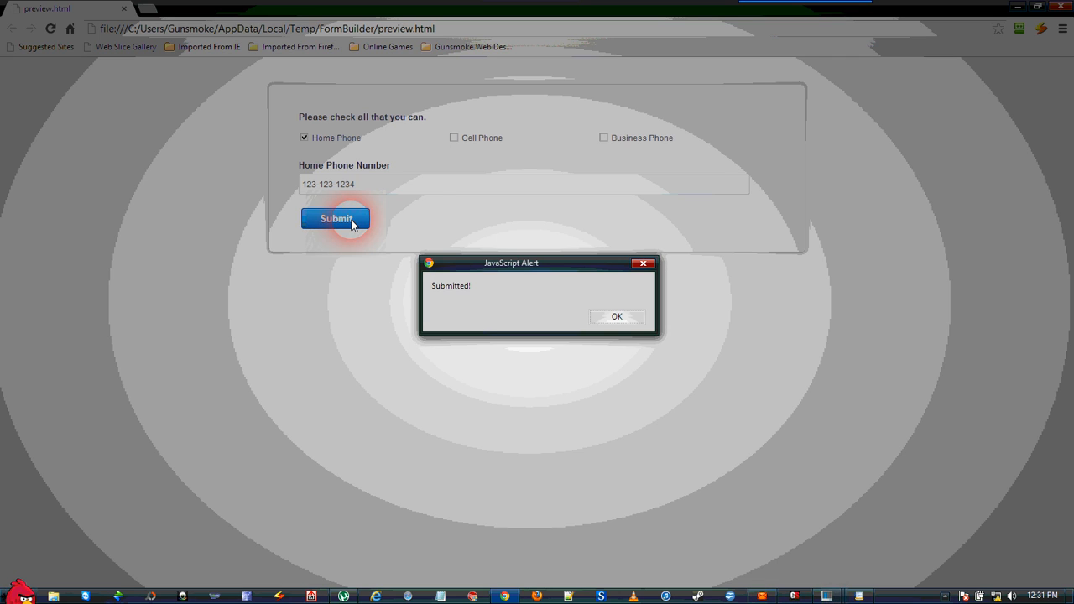